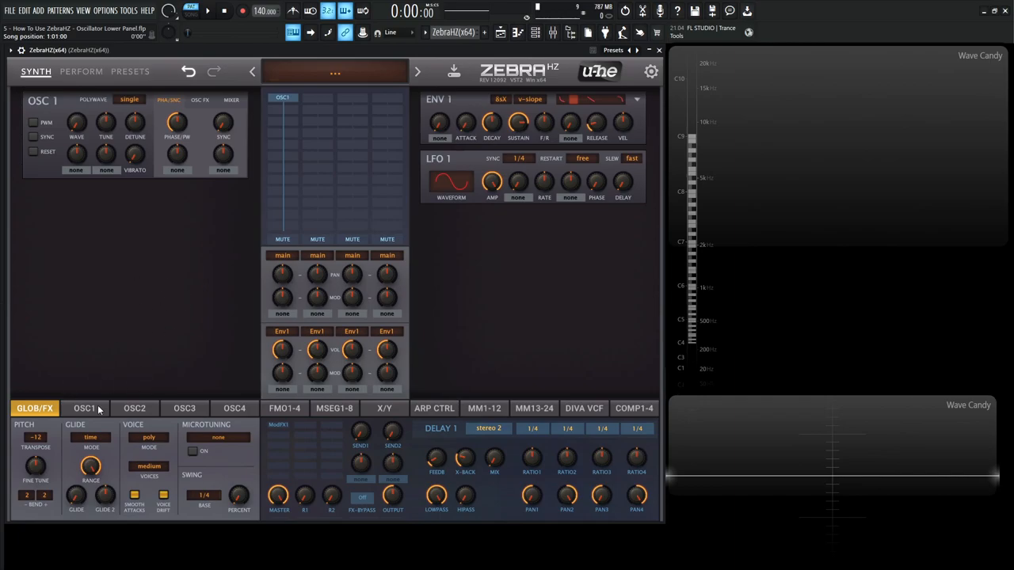
# Show OSC1 in the lower panel and bend two points of its morph curve
pyautogui.click(335, 73)
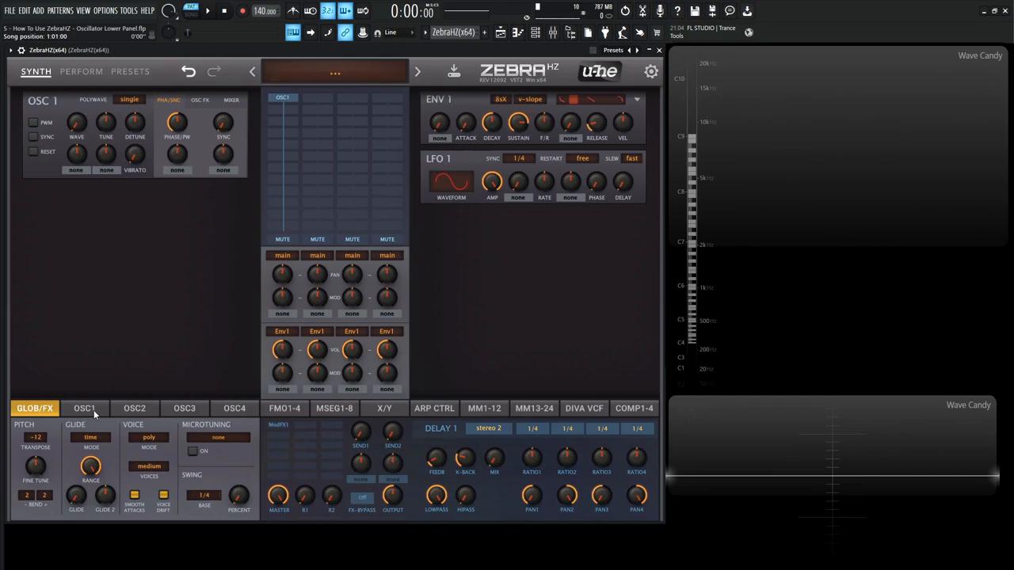
pyautogui.click(85, 409)
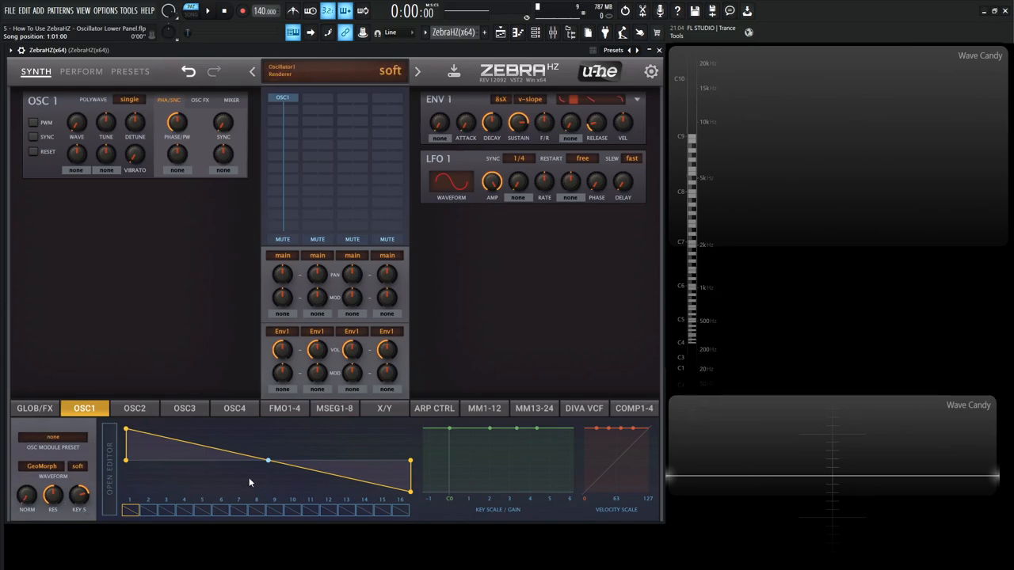
pyautogui.moveTo(602, 469)
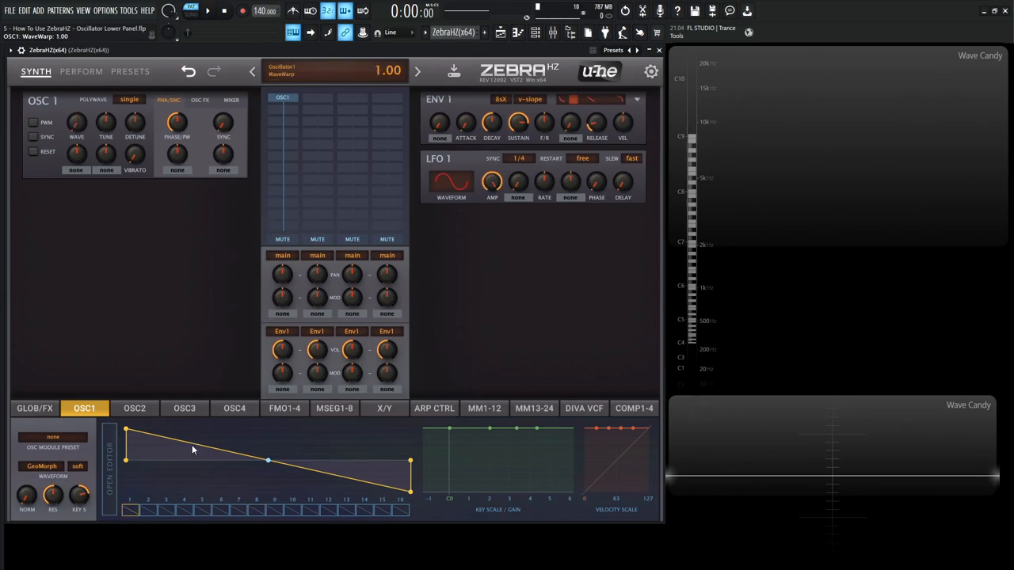
pyautogui.moveTo(268, 459); pyautogui.dragTo(172, 476)
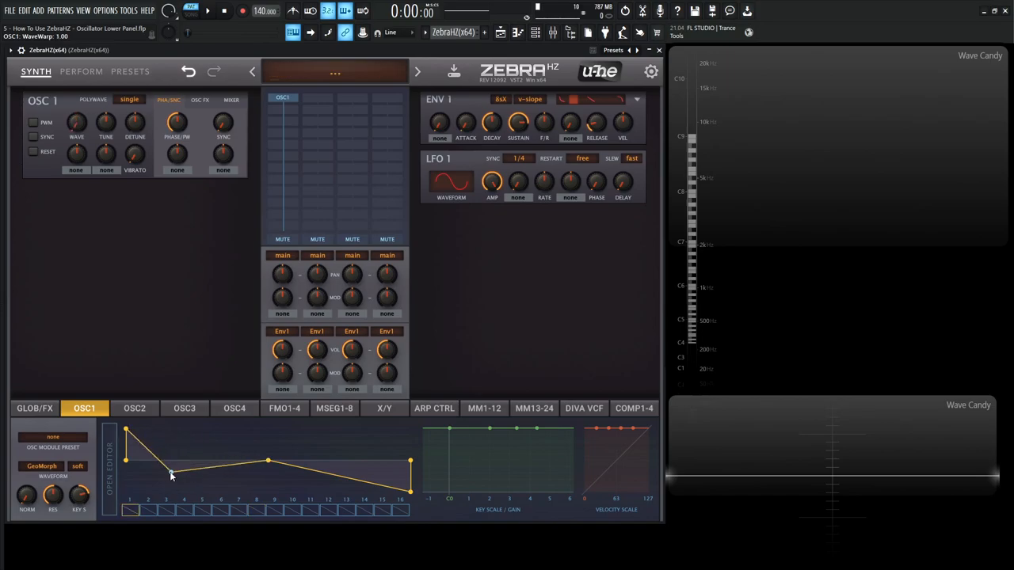
pyautogui.moveTo(171, 474); pyautogui.dragTo(166, 493)
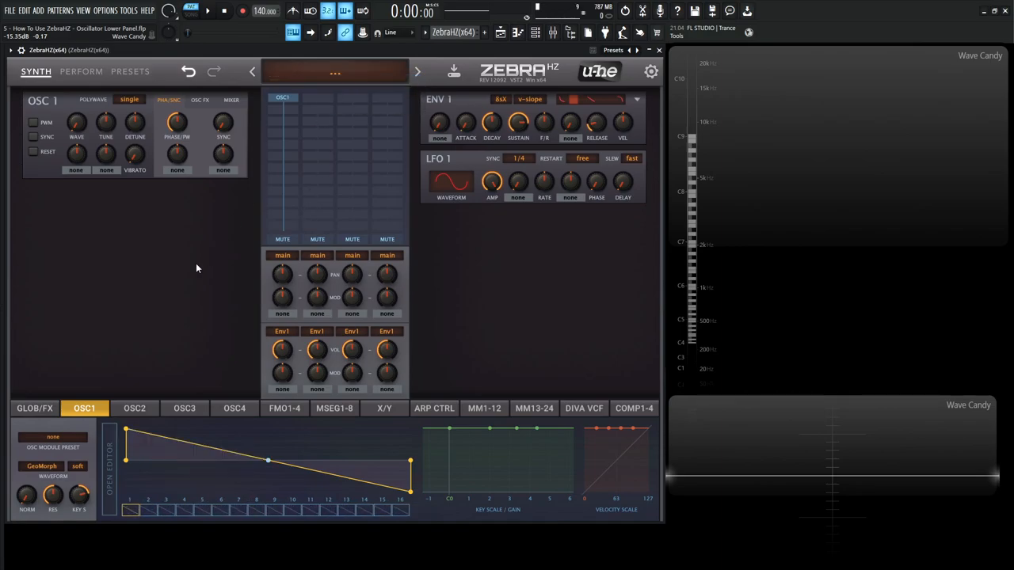
pyautogui.moveTo(73, 456)
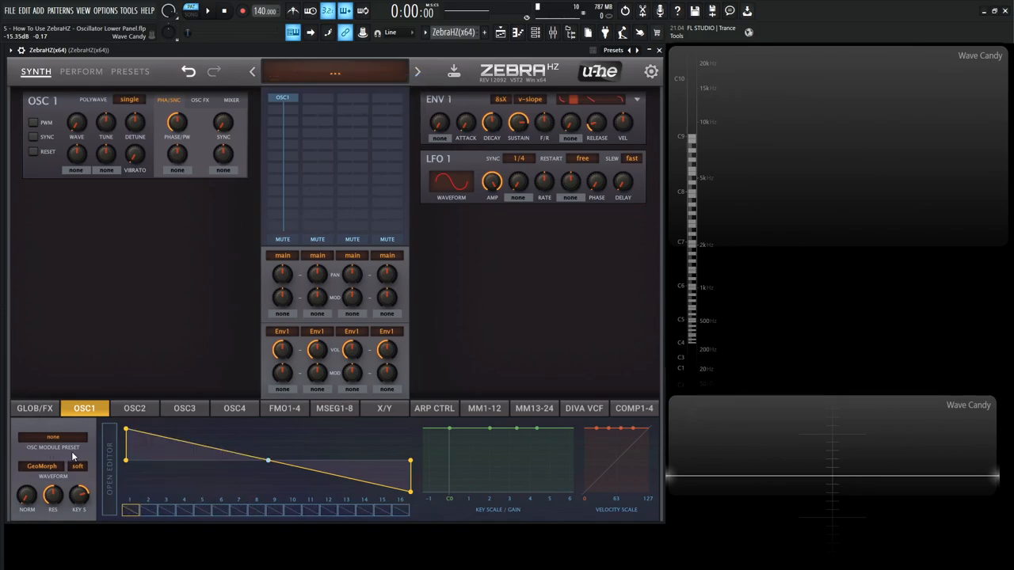
# Load the Bells Flipper module preset into Oscillator 1
pyautogui.click(52, 437)
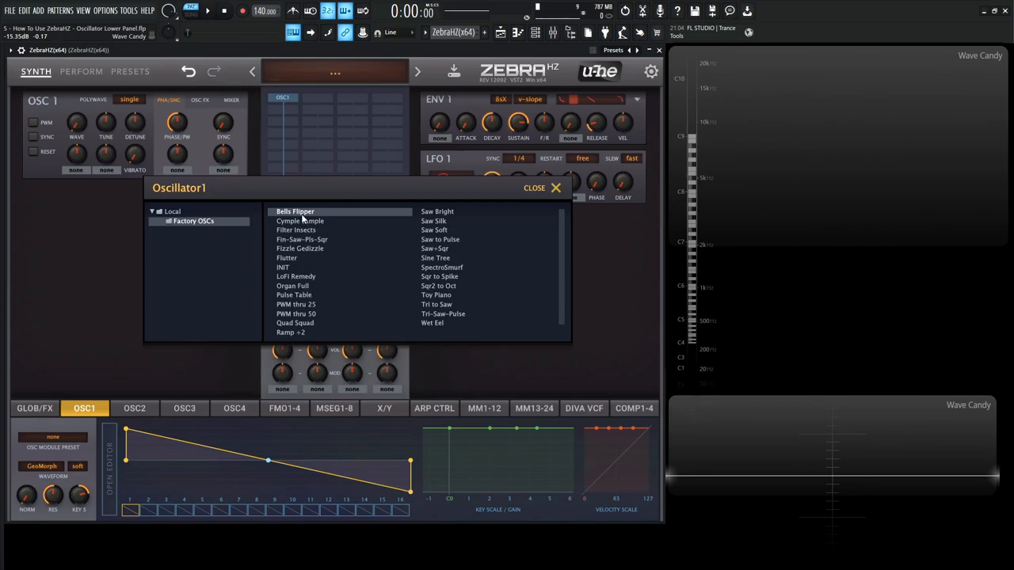
pyautogui.click(295, 212)
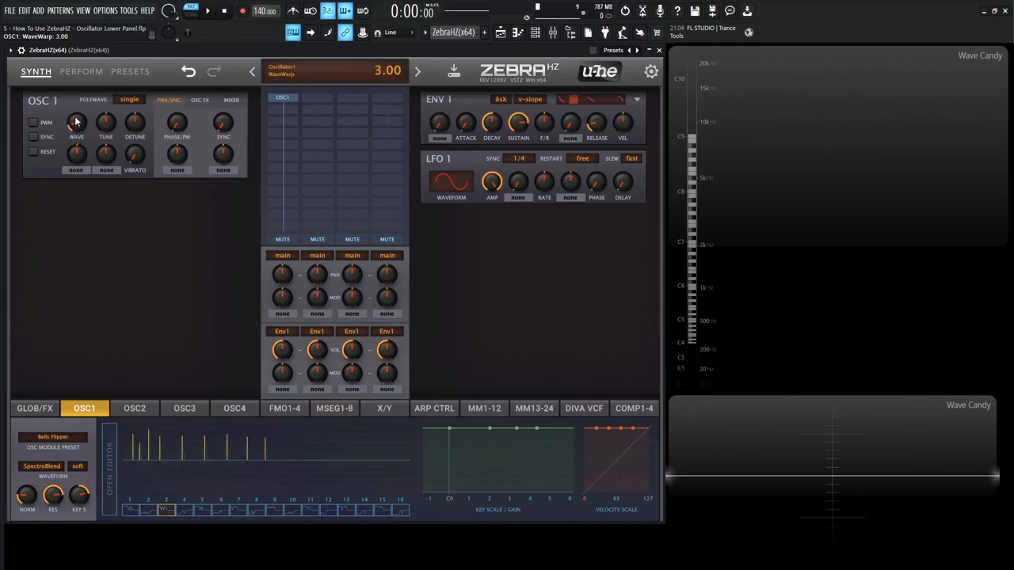
# Sweep WaveWarp up to 5.00 and bring it back down to 1.00
pyautogui.moveTo(76, 122); pyautogui.dragTo(76, 134)
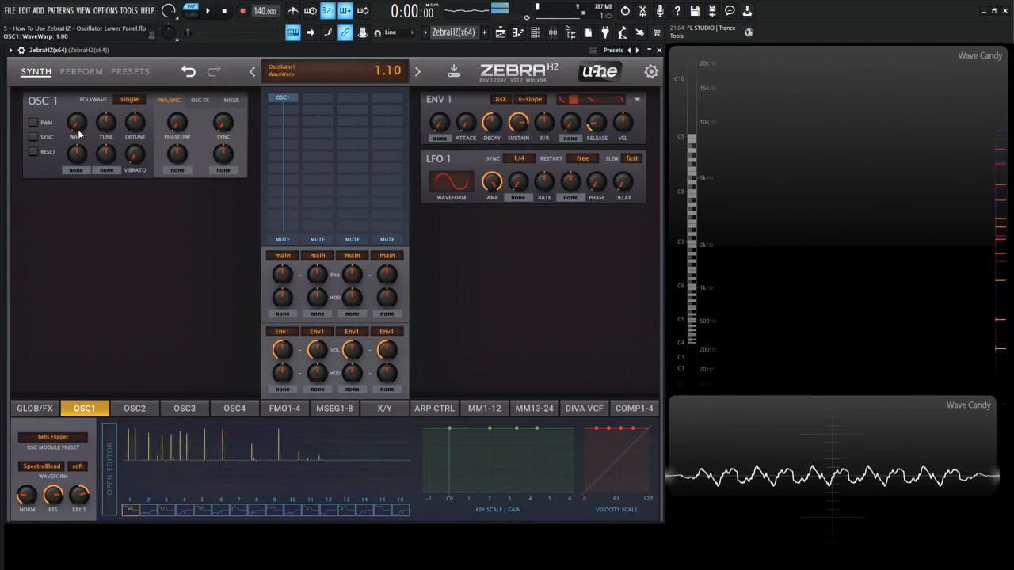
pyautogui.moveTo(76, 124); pyautogui.dragTo(76, 111)
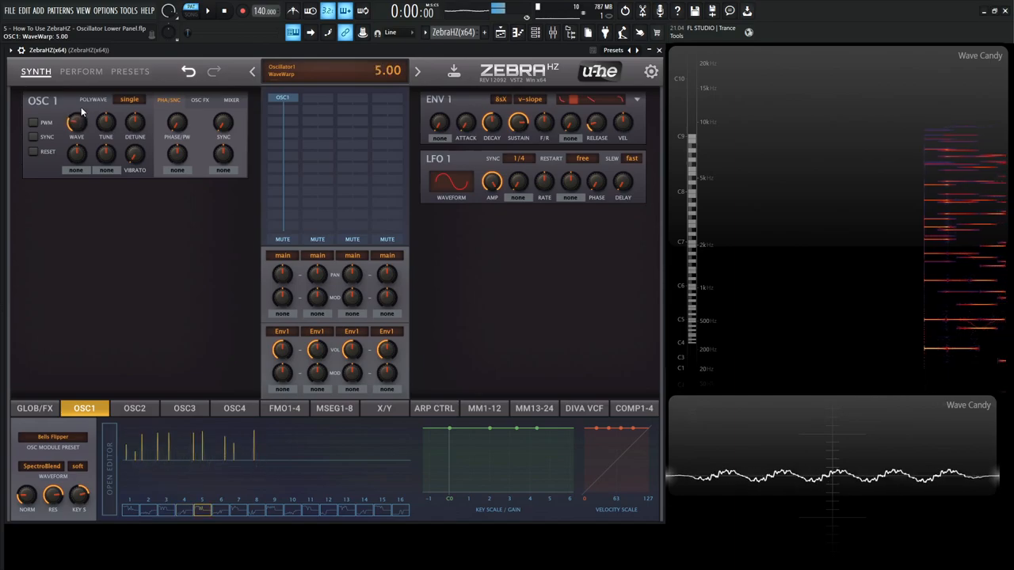
pyautogui.moveTo(76, 123); pyautogui.dragTo(76, 135)
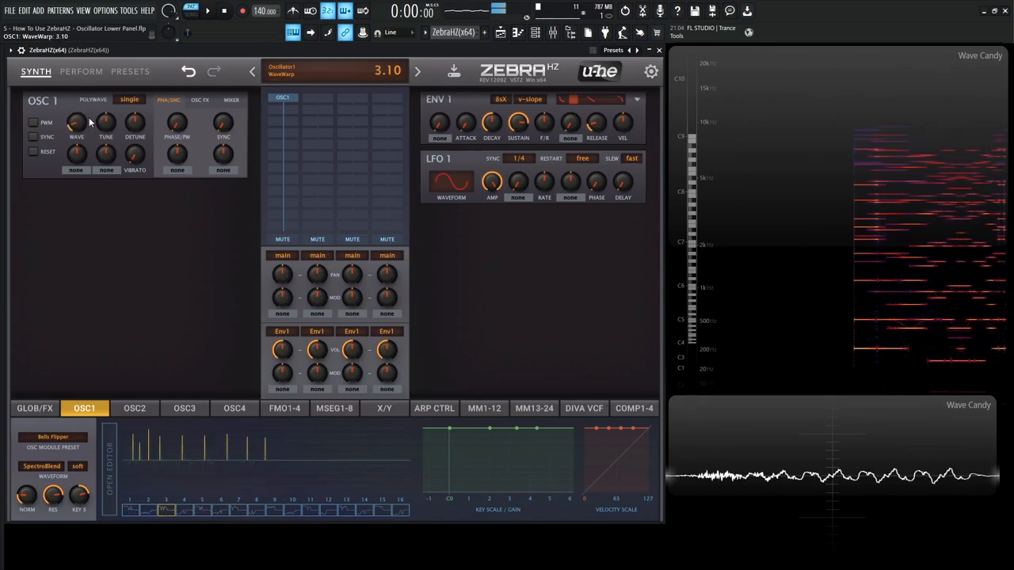
pyautogui.moveTo(76, 124); pyautogui.dragTo(76, 140)
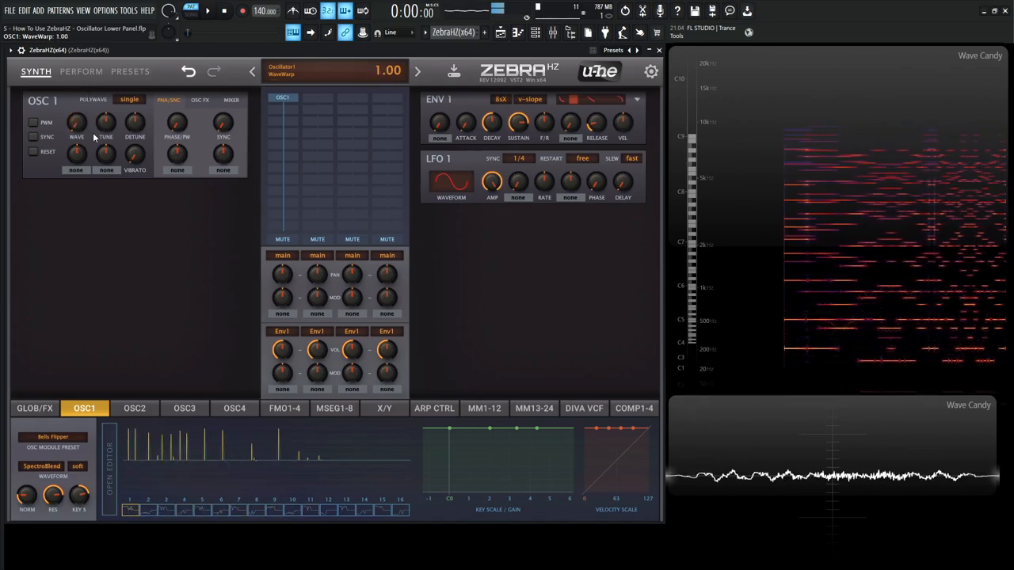
# Copy Oscillator 1's Bells Flipper settings onto Oscillator 2, then return to OSC1's options menu
pyautogui.click(41, 466)
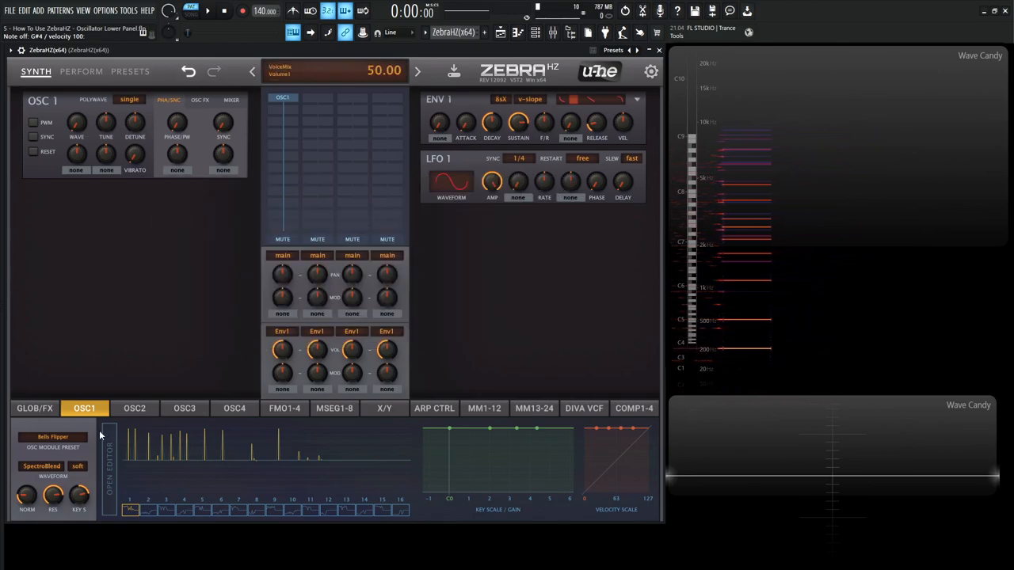
pyautogui.rightClick(54, 437)
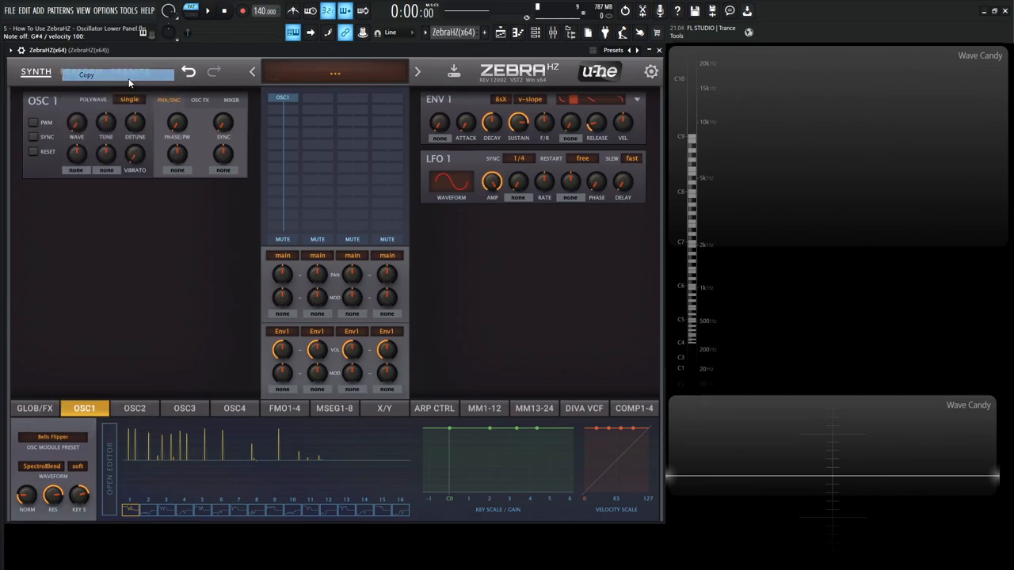
pyautogui.click(133, 409)
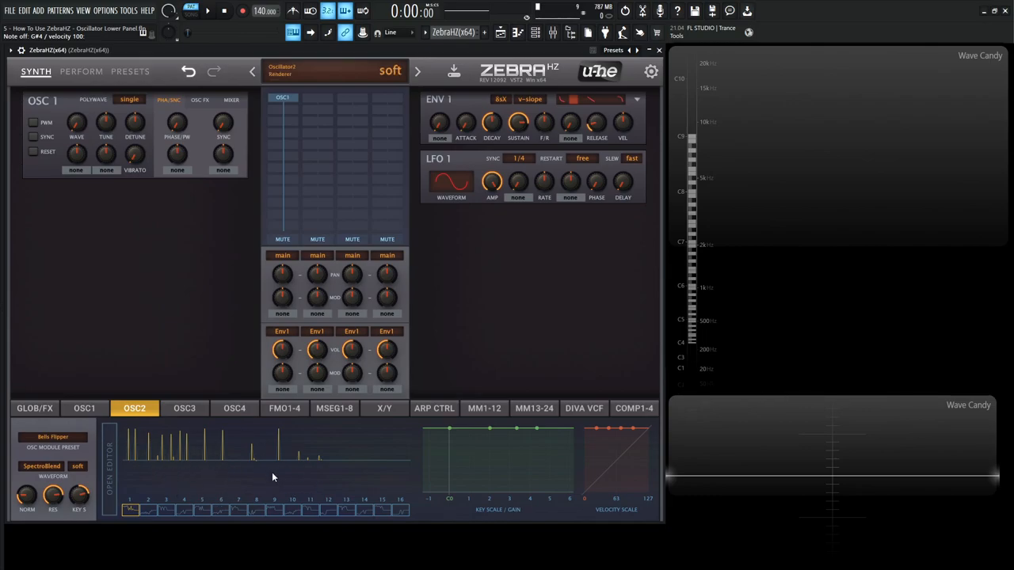
pyautogui.click(84, 409)
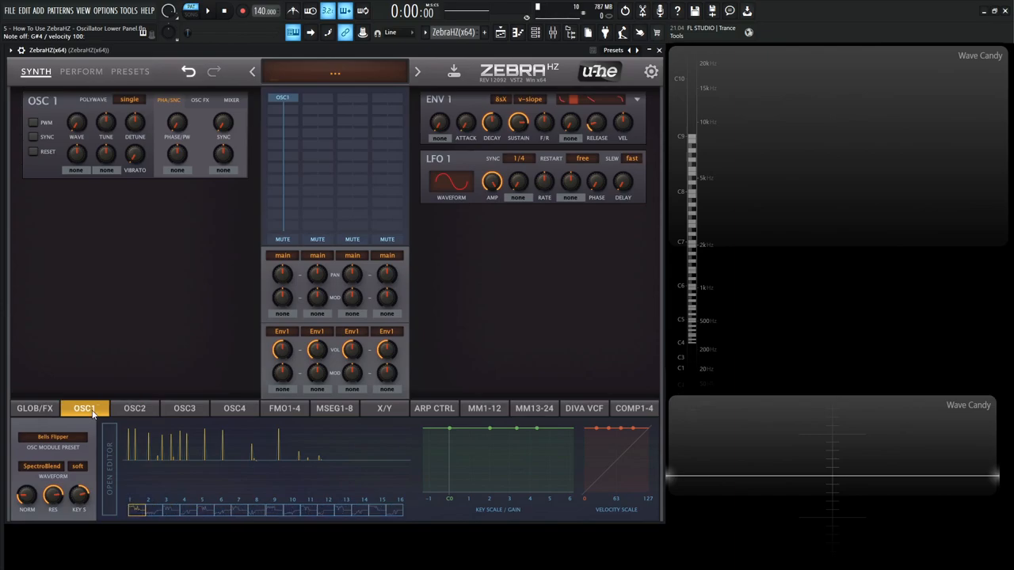
pyautogui.rightClick(54, 437)
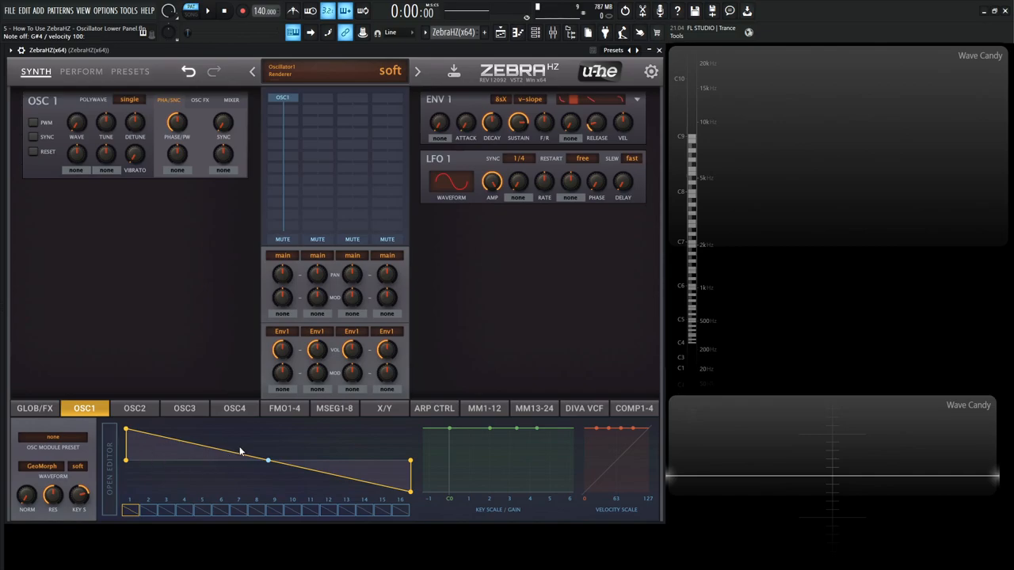
pyautogui.click(41, 466)
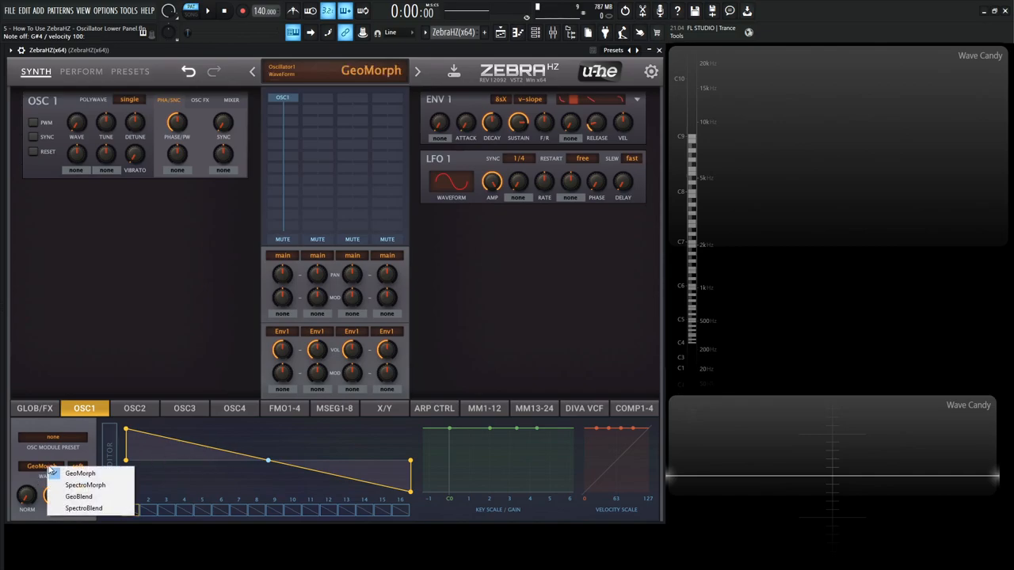
pyautogui.moveTo(79, 472)
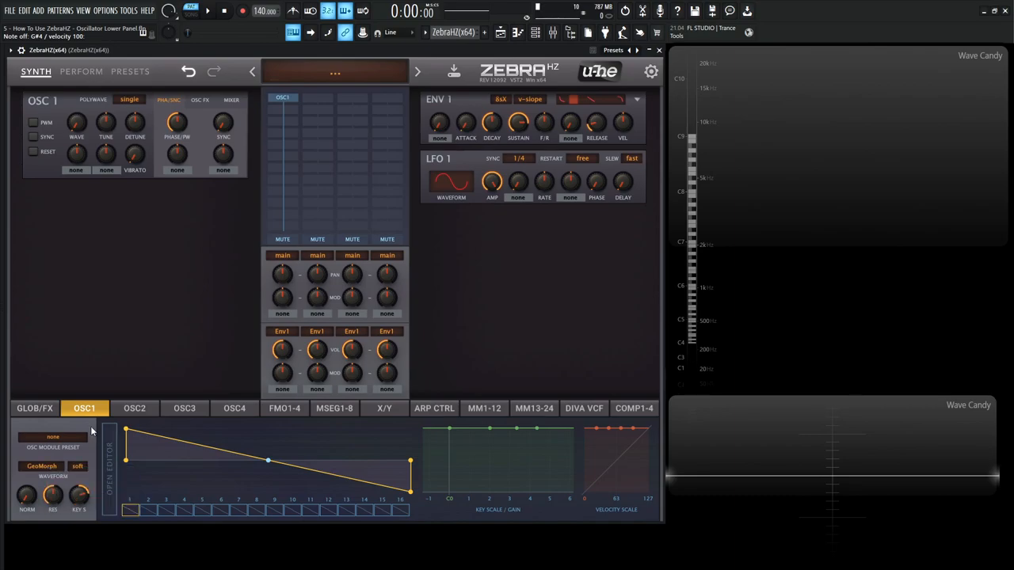
pyautogui.click(41, 466)
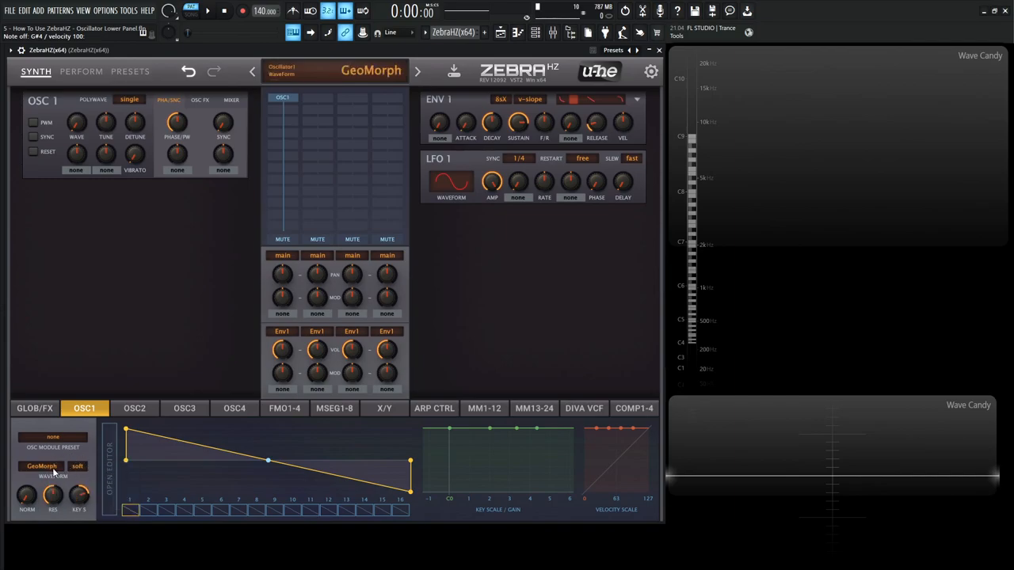
pyautogui.click(42, 466)
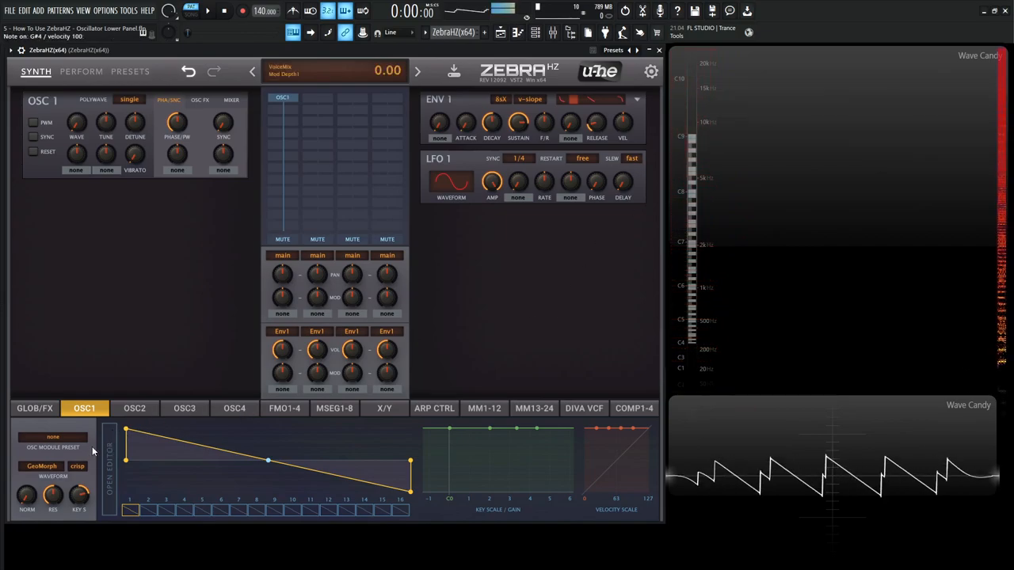
pyautogui.click(78, 466)
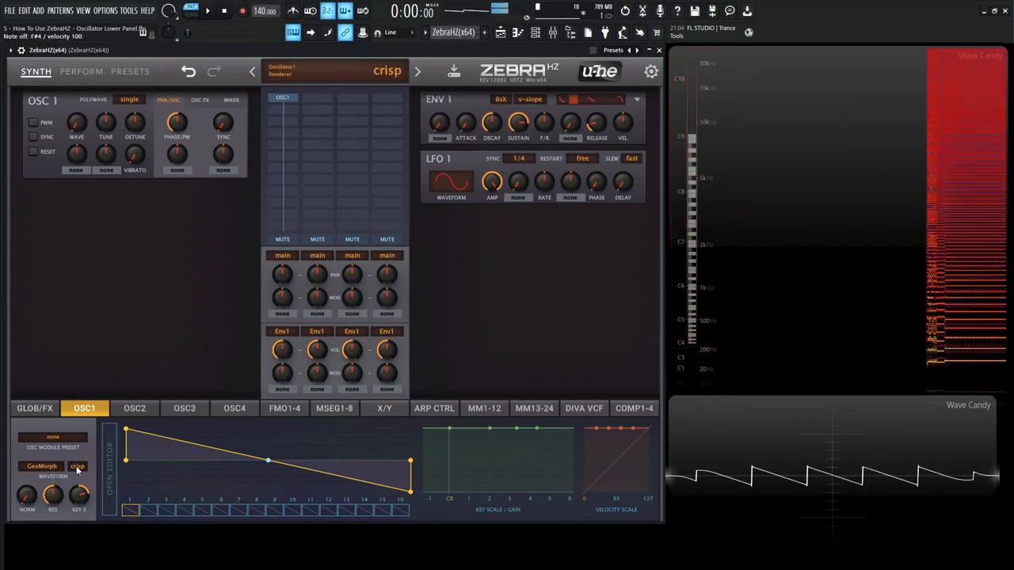
pyautogui.click(78, 466)
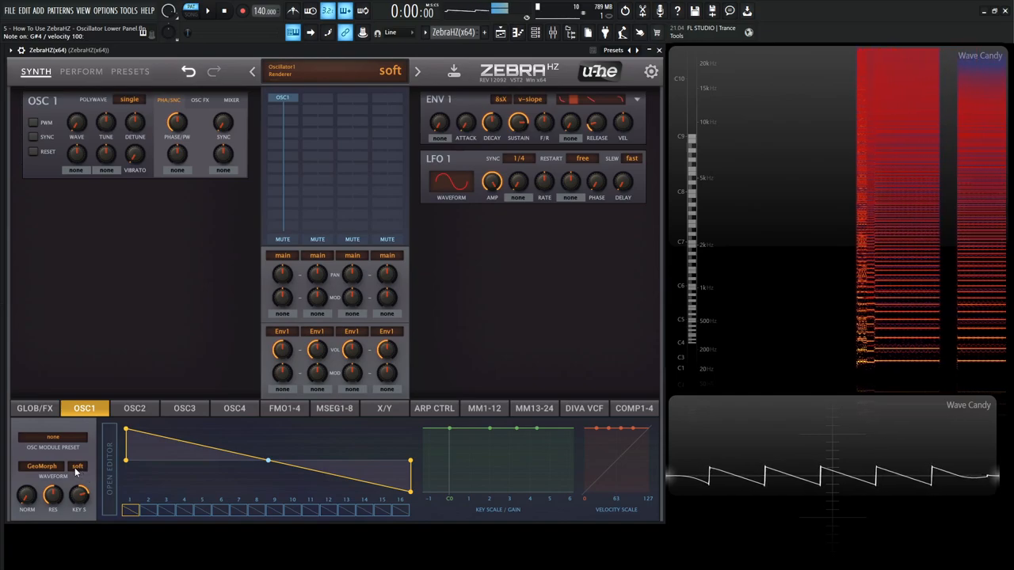
pyautogui.click(77, 466)
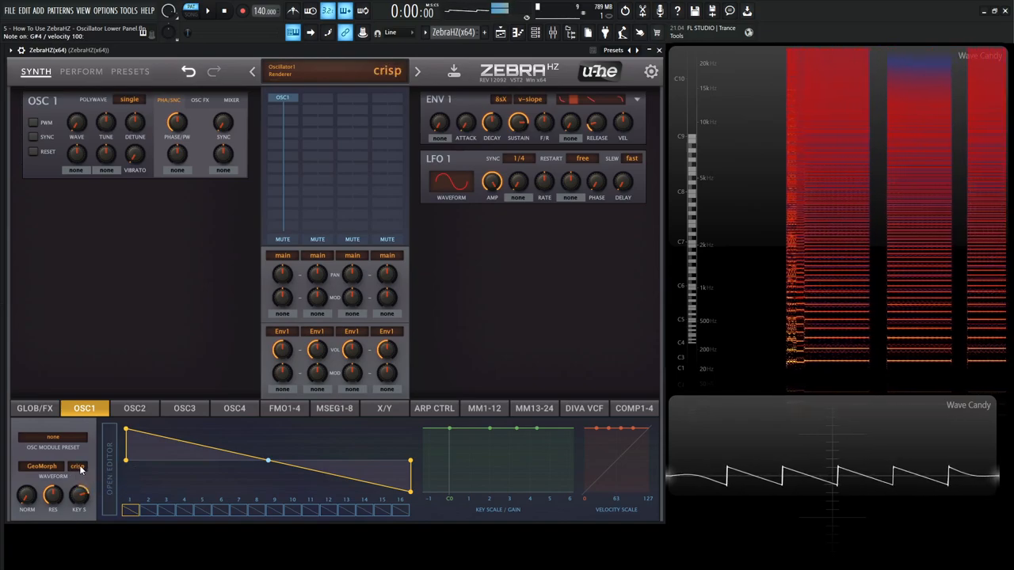
pyautogui.click(78, 466)
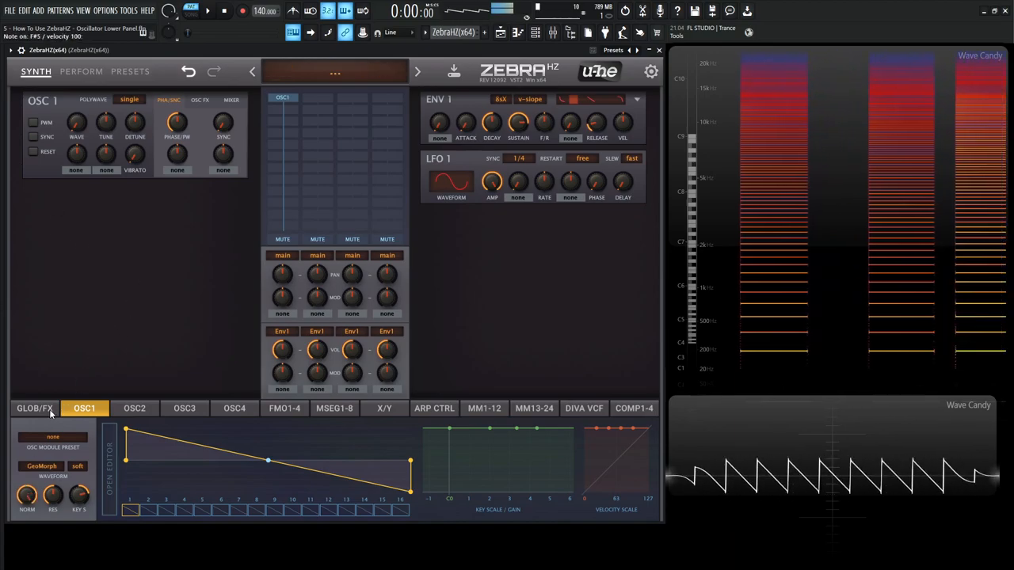
# Turn OSC1's Normalize amount down to 0%
pyautogui.click(25, 495)
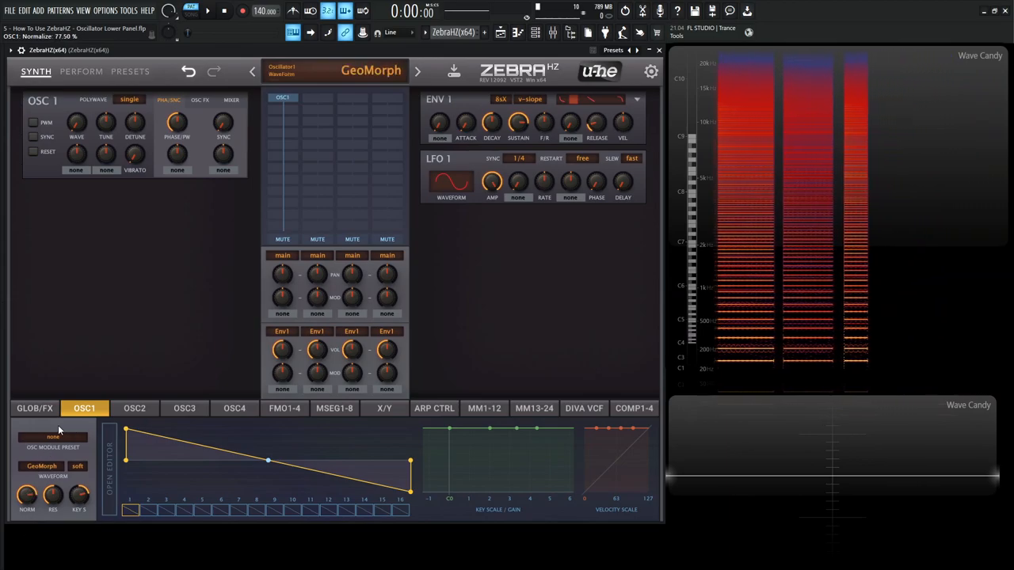
pyautogui.moveTo(27, 495); pyautogui.dragTo(27, 510)
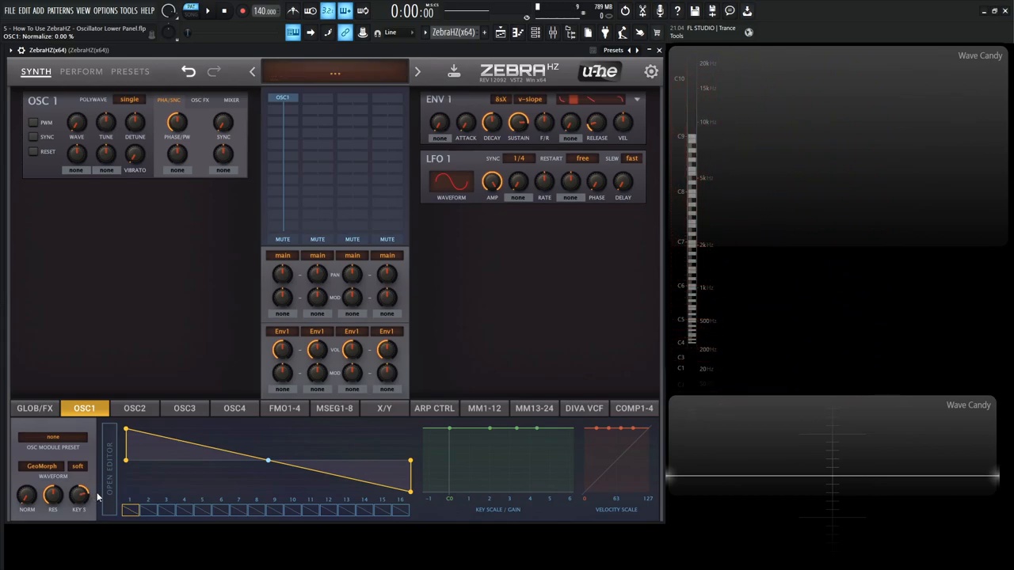
# Load the Bells Flipper factory oscillator preset into OSC1 from the preset browser
pyautogui.click(334, 73)
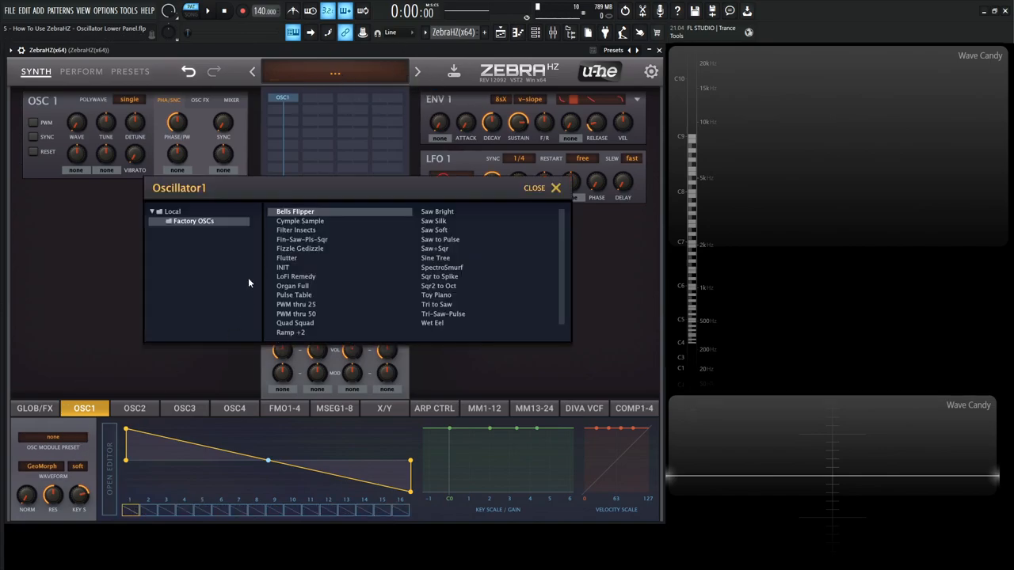
pyautogui.click(294, 213)
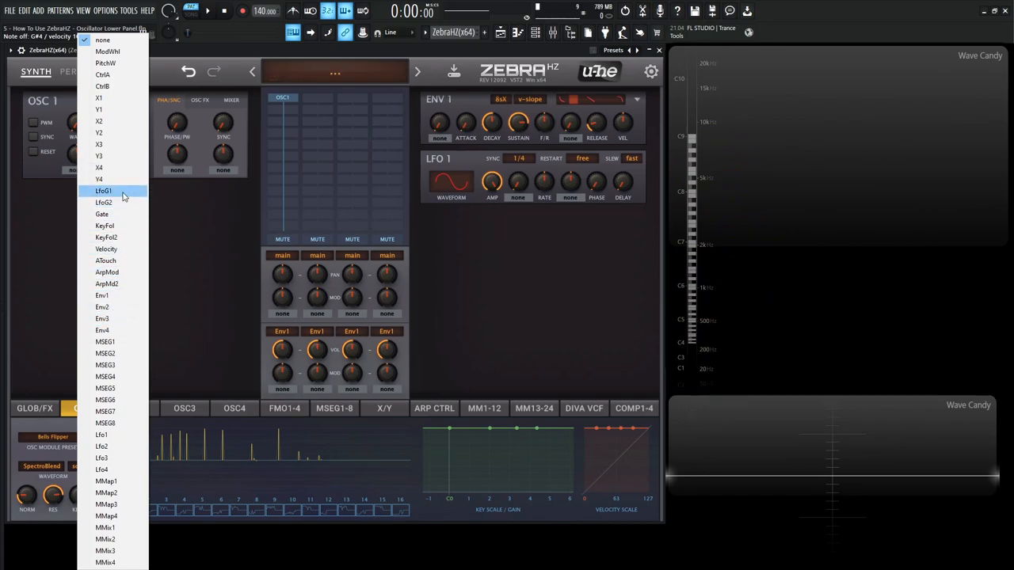
# Assign LFO 2 as OSC1's waveform modulation source and switch it to seconds-based sync
pyautogui.click(105, 203)
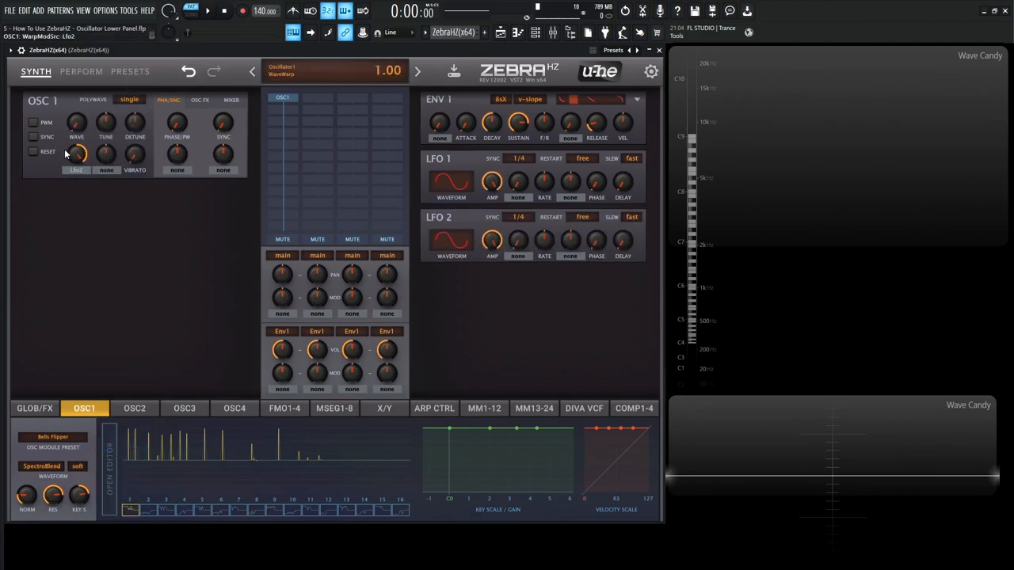
pyautogui.click(387, 255)
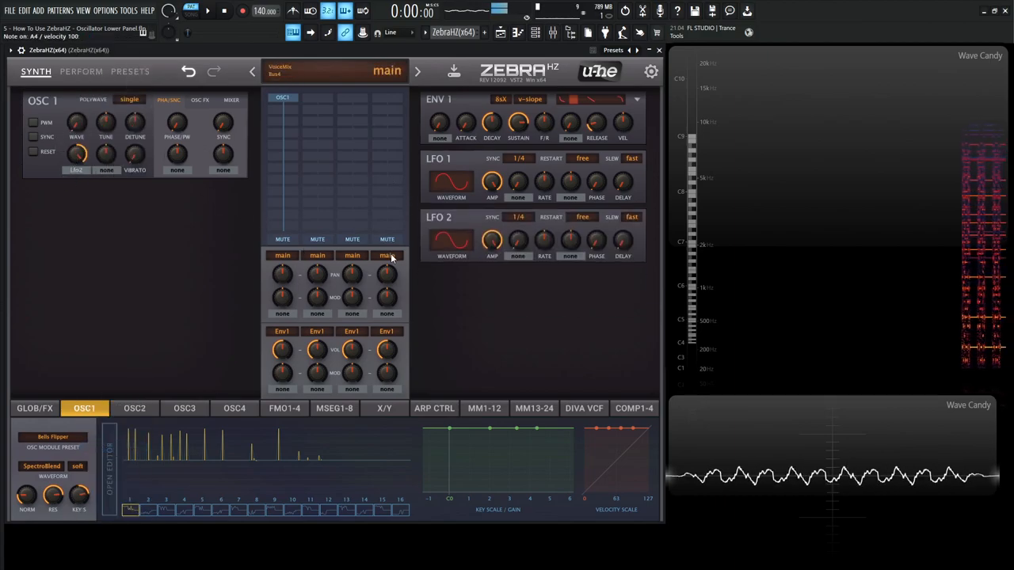
pyautogui.click(518, 217)
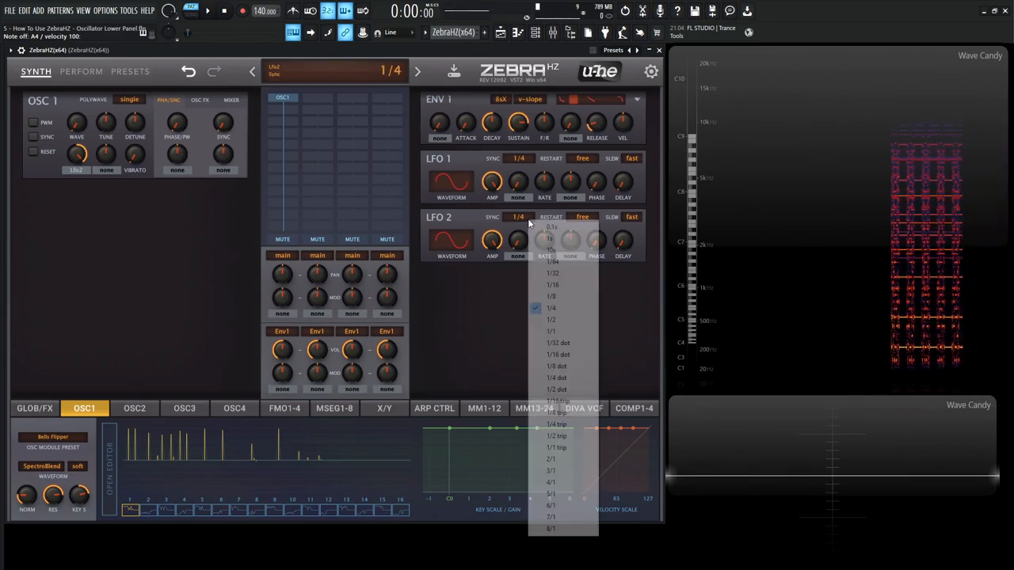
pyautogui.moveTo(554, 238)
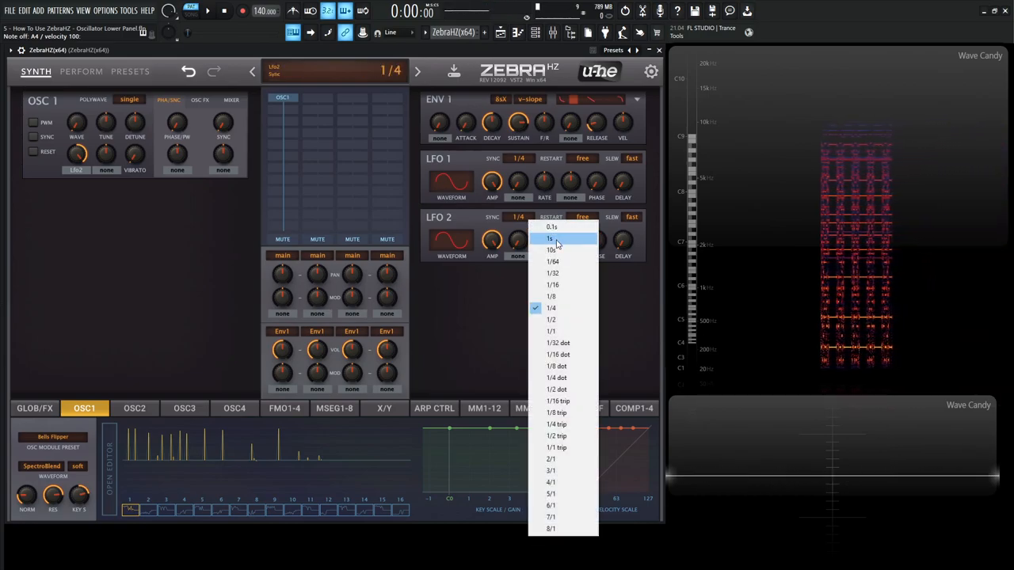
pyautogui.click(551, 238)
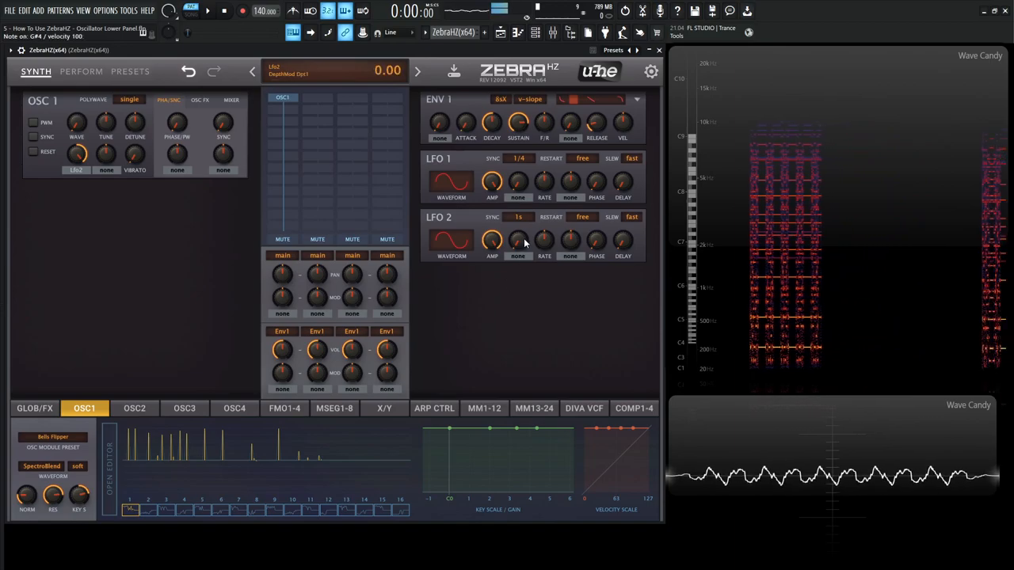
# Adjust LFO 2's timing and raise its rate toward a 10-second sync
pyautogui.moveTo(545, 239); pyautogui.dragTo(545, 229)
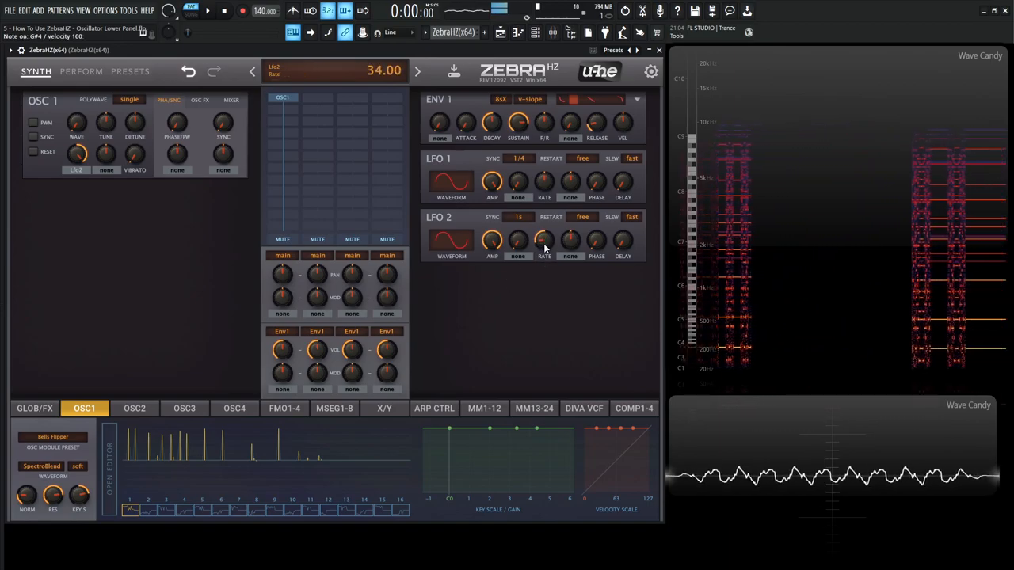
pyautogui.click(518, 217)
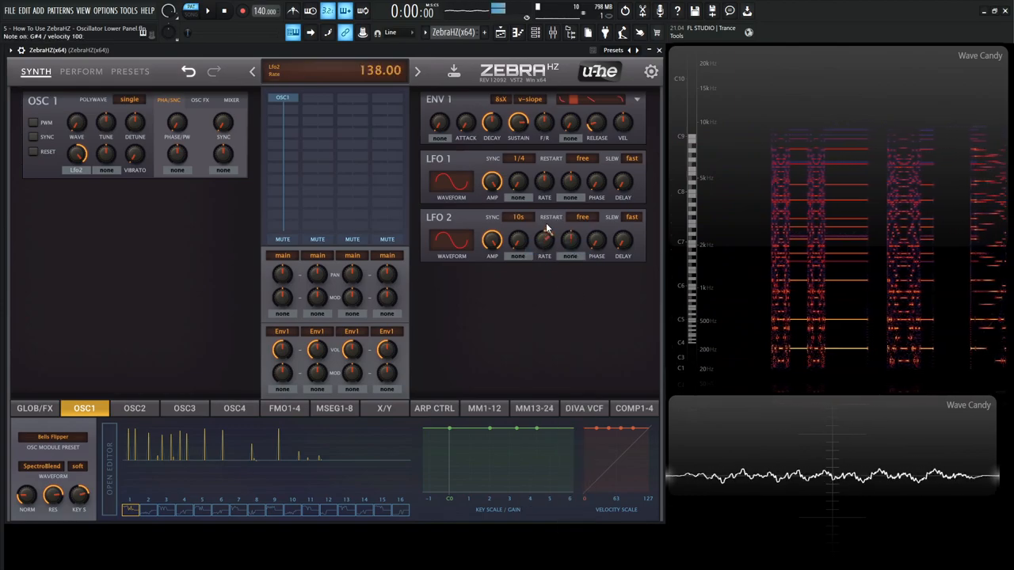
pyautogui.moveTo(545, 241); pyautogui.dragTo(545, 257)
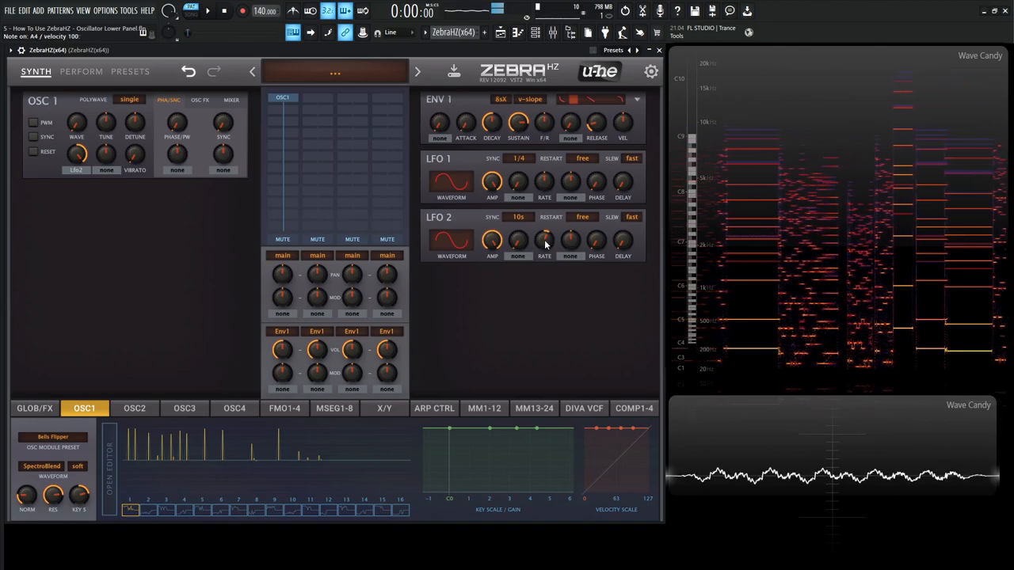
pyautogui.moveTo(545, 239); pyautogui.dragTo(545, 230)
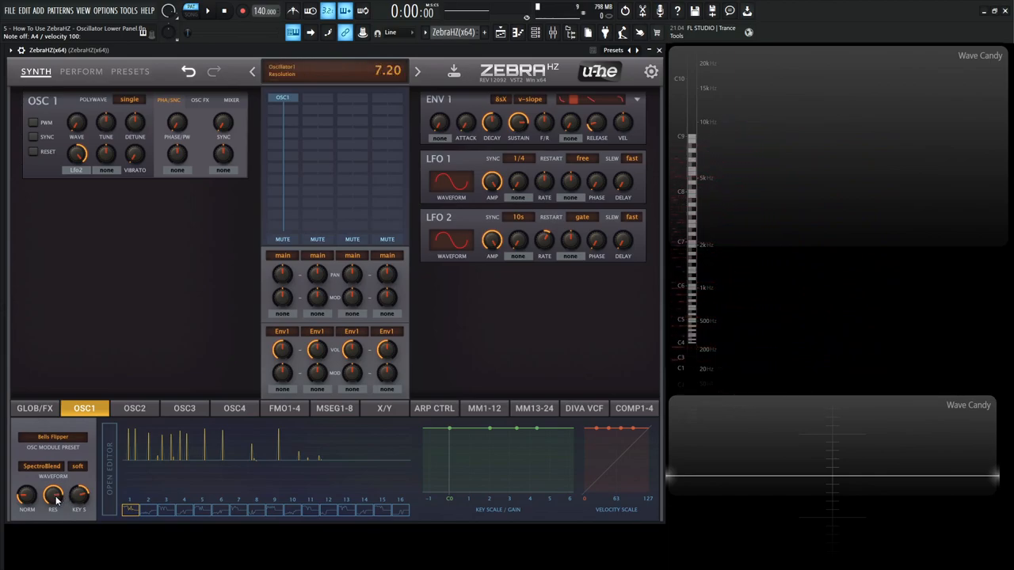
# Adjust OSC1's waveform resolution and settle it at 2.50
pyautogui.moveTo(54, 495); pyautogui.dragTo(54, 510)
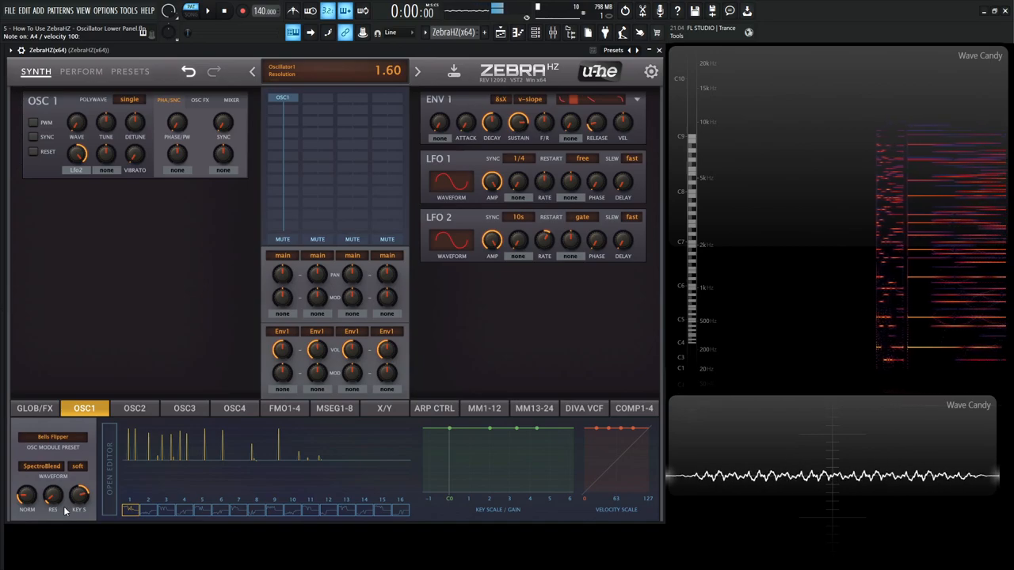
pyautogui.moveTo(27, 496); pyautogui.dragTo(27, 475)
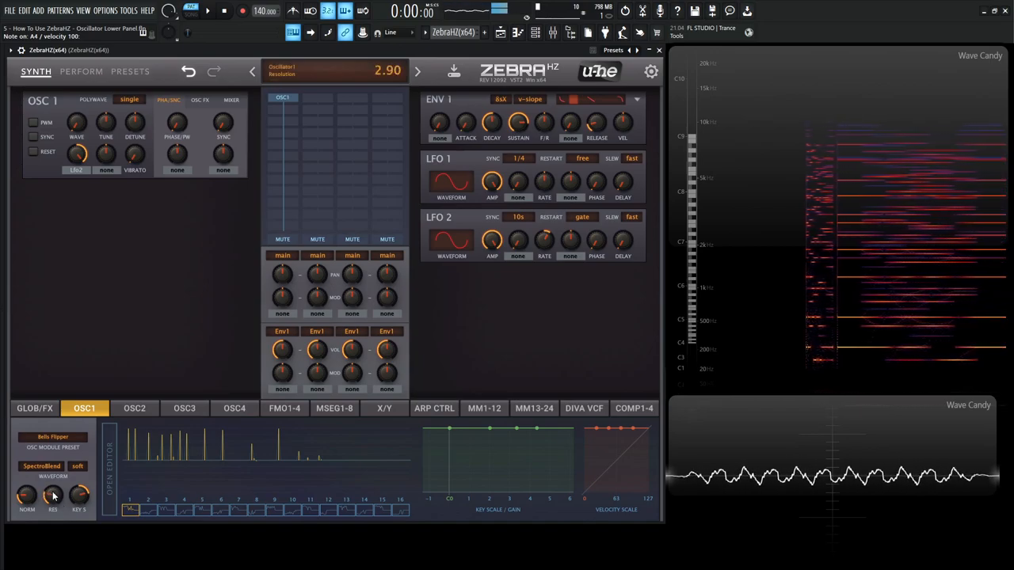
pyautogui.moveTo(27, 495); pyautogui.dragTo(27, 483)
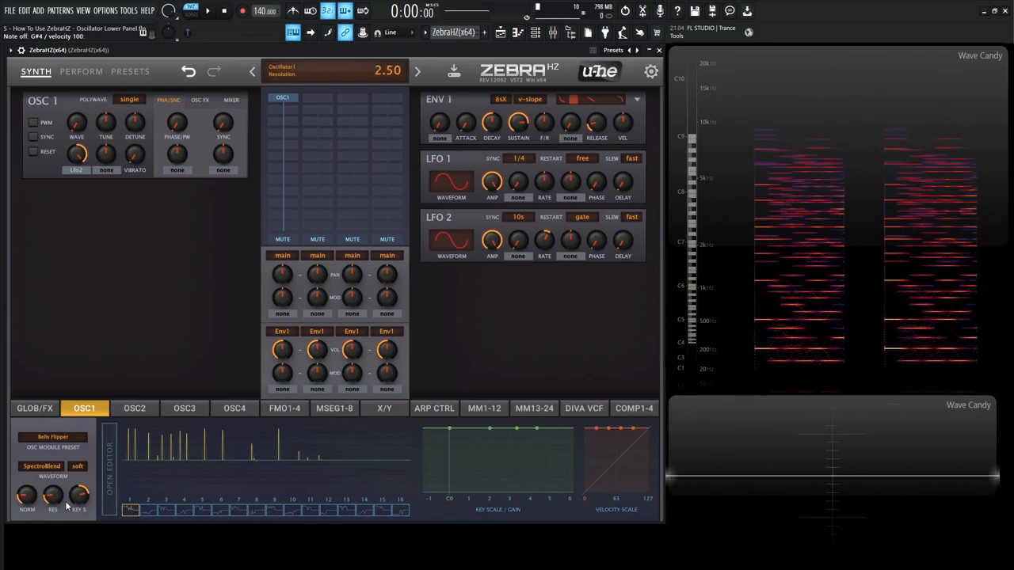
pyautogui.moveTo(52, 495); pyautogui.dragTo(52, 476)
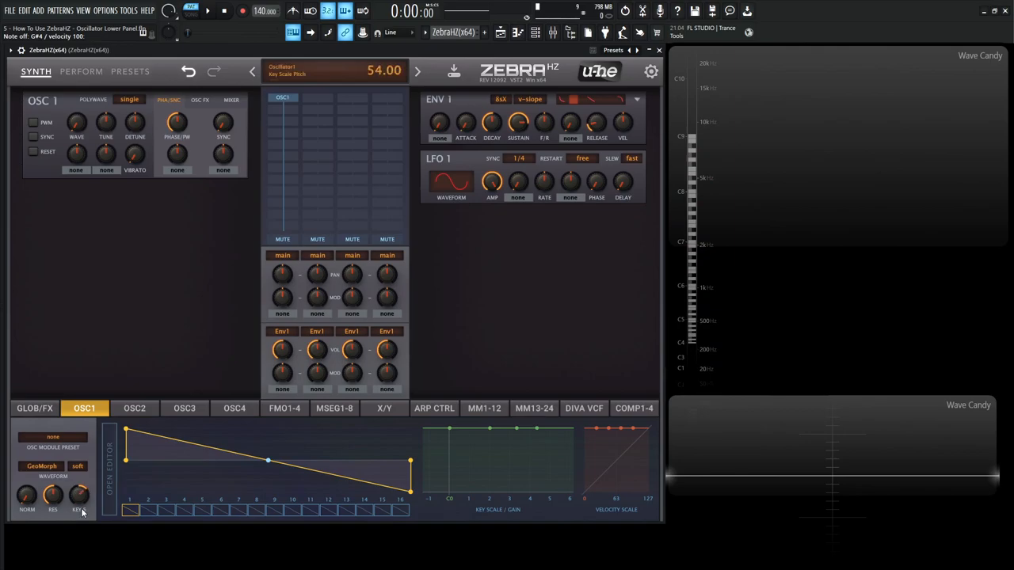
# Adjust OSC1's key-scale pitch amount, ending at 200
pyautogui.moveTo(80, 495); pyautogui.dragTo(79, 511)
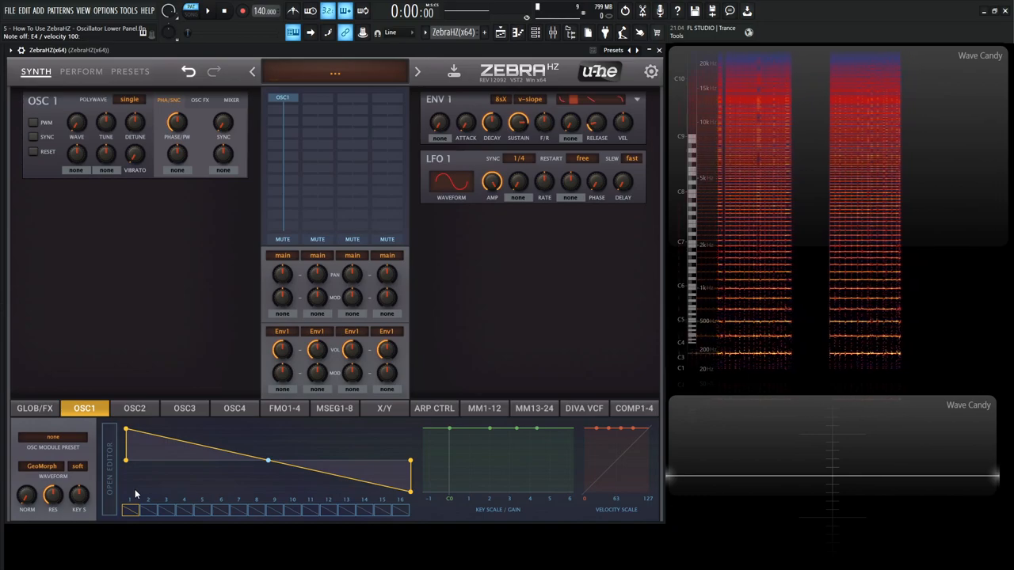
pyautogui.click(79, 495)
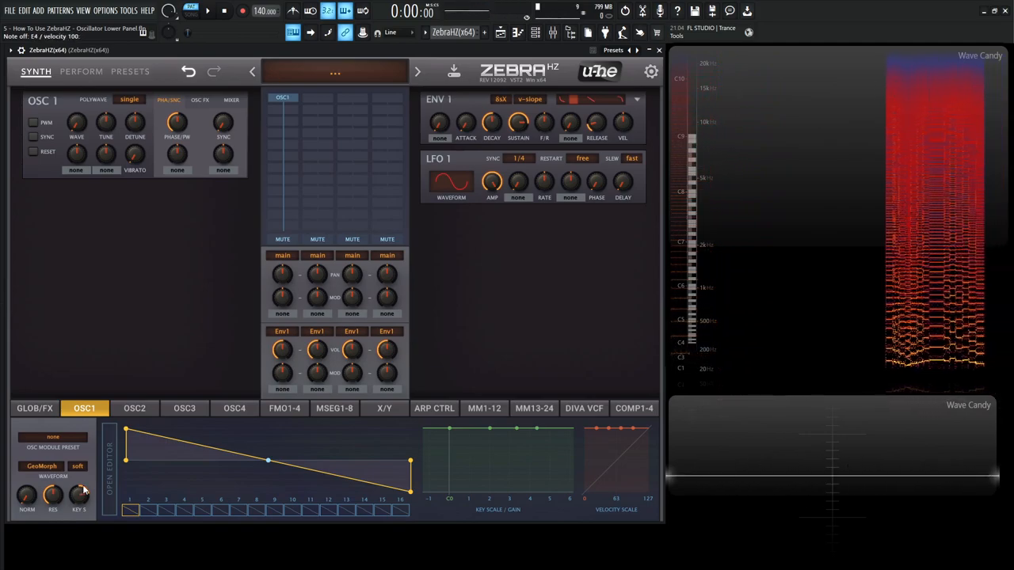
pyautogui.moveTo(79, 495); pyautogui.dragTo(80, 476)
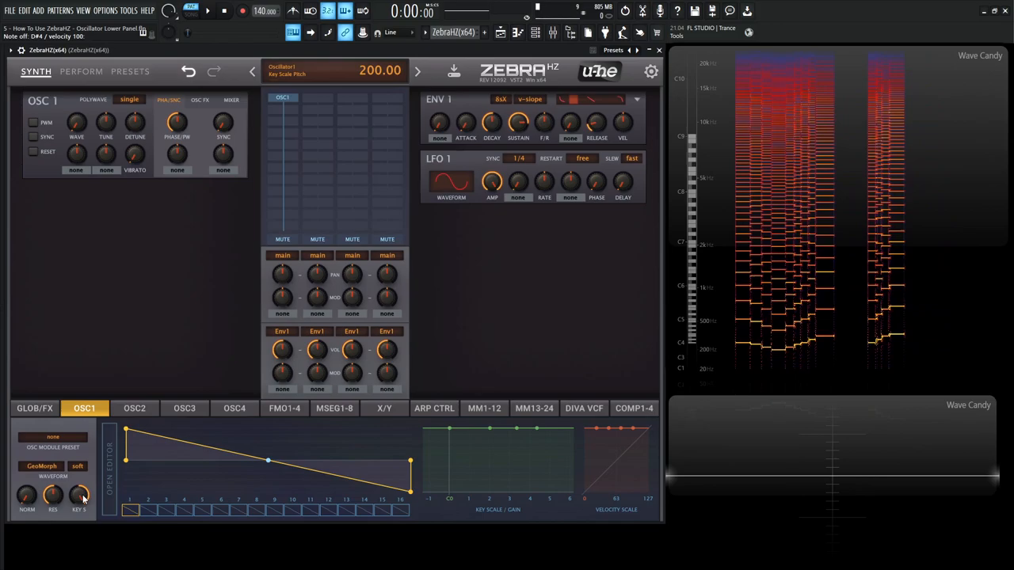
pyautogui.moveTo(84, 494); pyautogui.dragTo(84, 507)
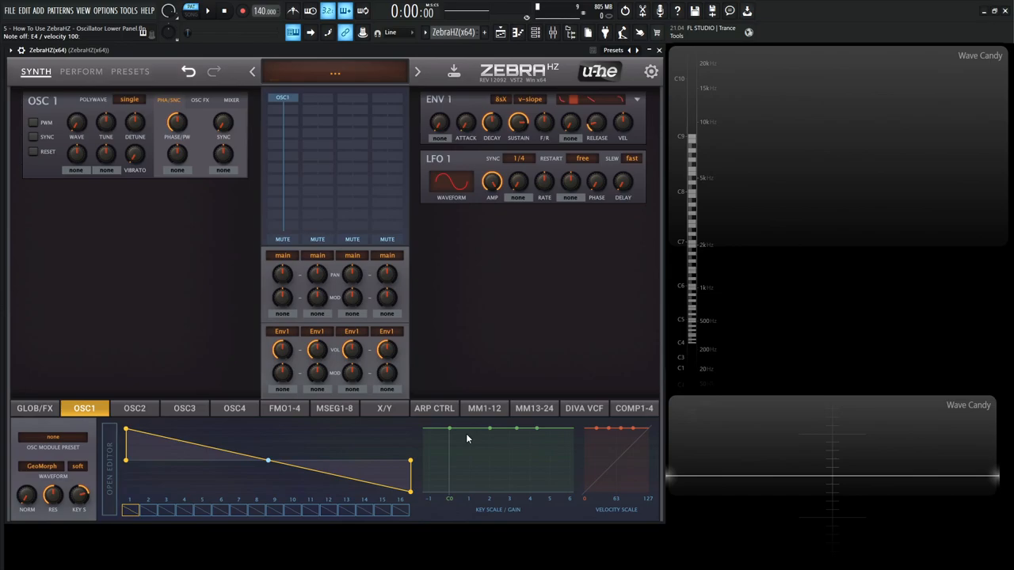
pyautogui.moveTo(457, 442)
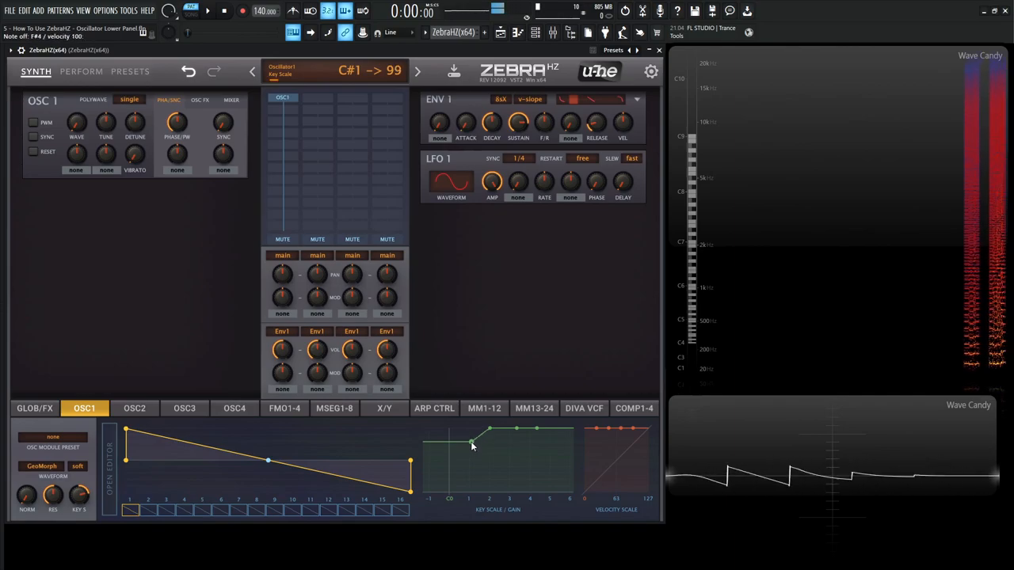
# Pull OSC1's low-key gain points down to 0 so keys up to C2 are silent
pyautogui.moveTo(469, 444); pyautogui.dragTo(472, 491)
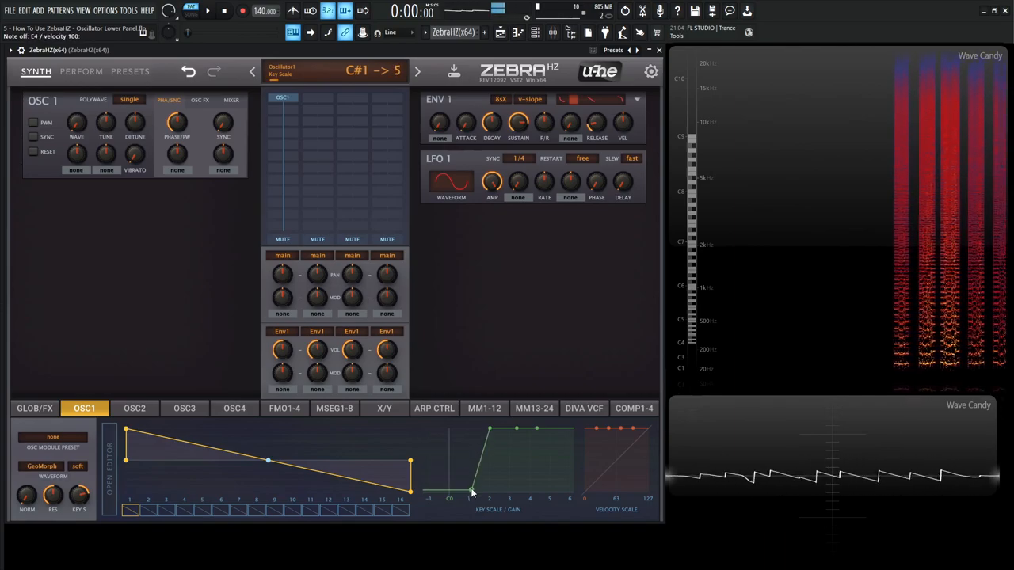
pyautogui.moveTo(472, 489); pyautogui.dragTo(469, 494)
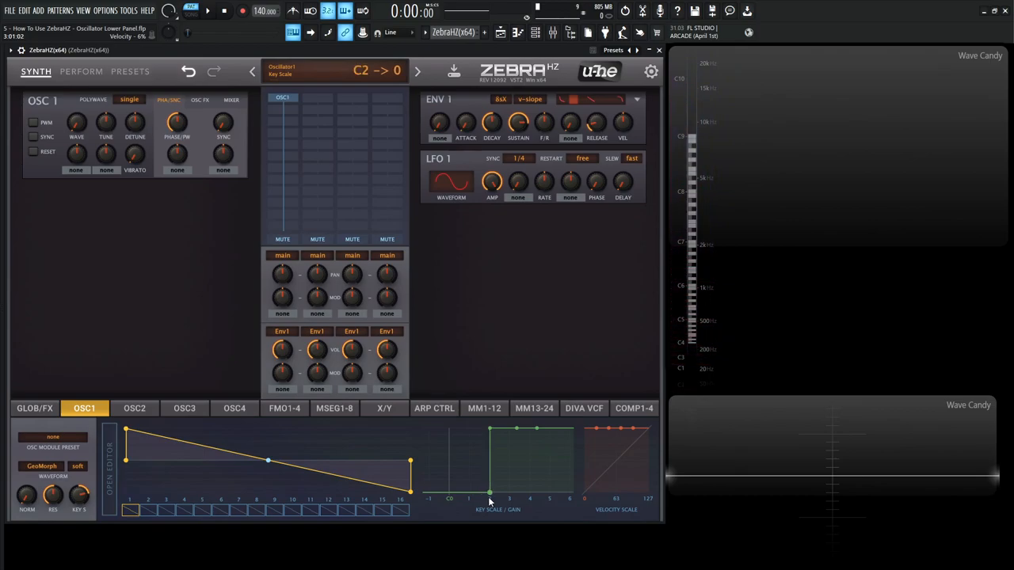
pyautogui.moveTo(490, 463)
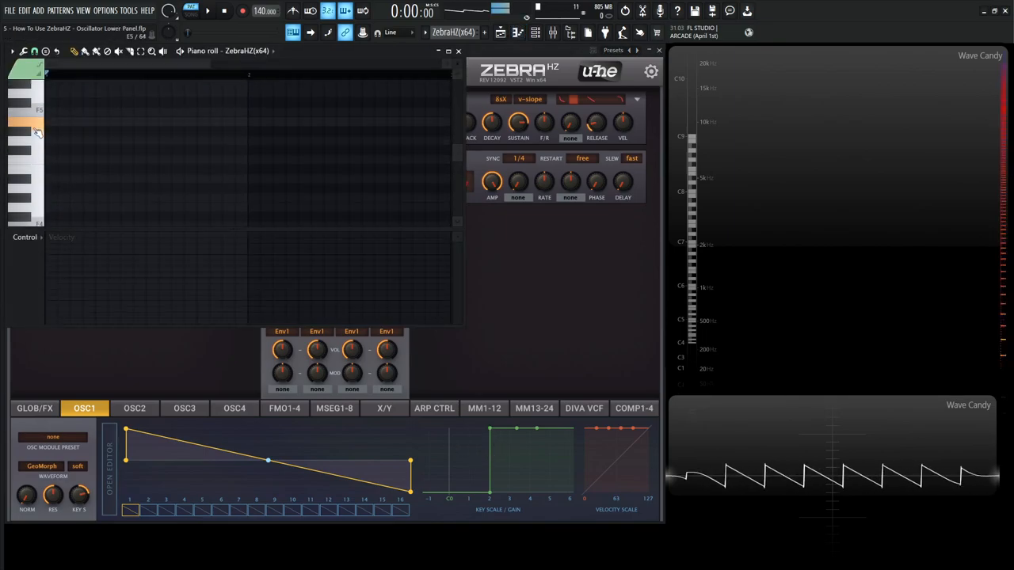
# Mute Oscillator 1 and show Oscillator 2's settings in the lower panel
pyautogui.click(31, 127)
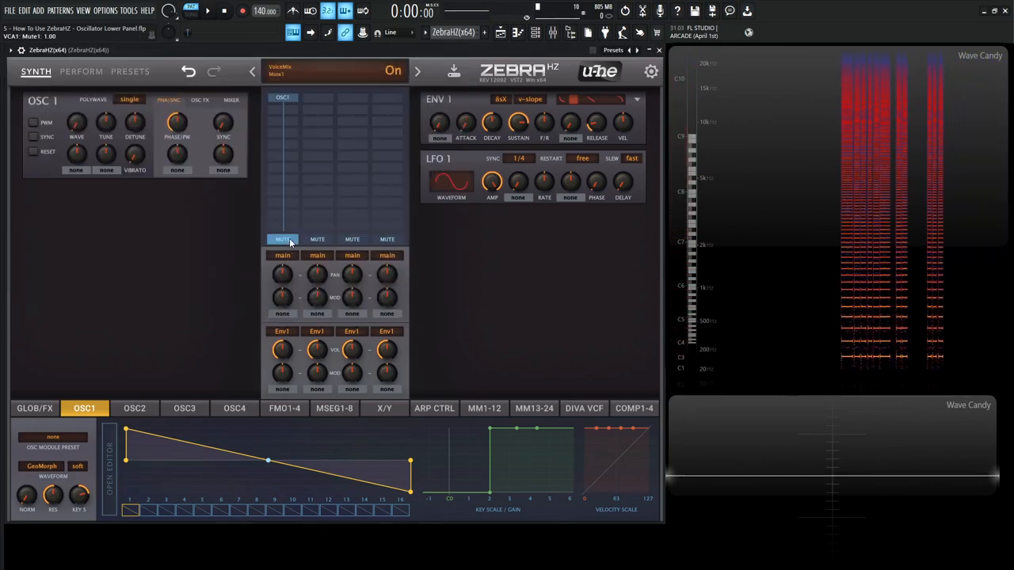
pyautogui.click(317, 97)
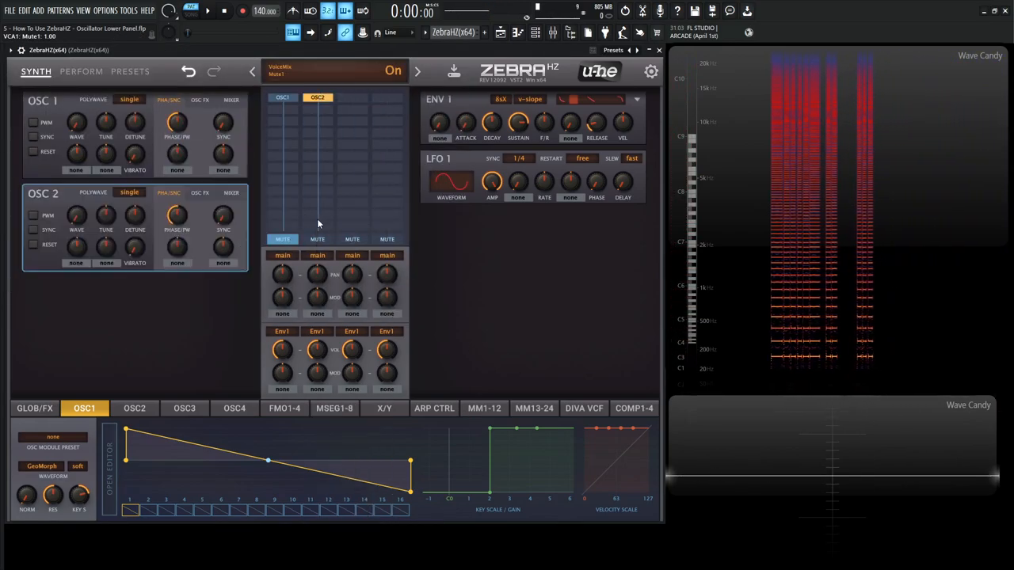
pyautogui.click(134, 409)
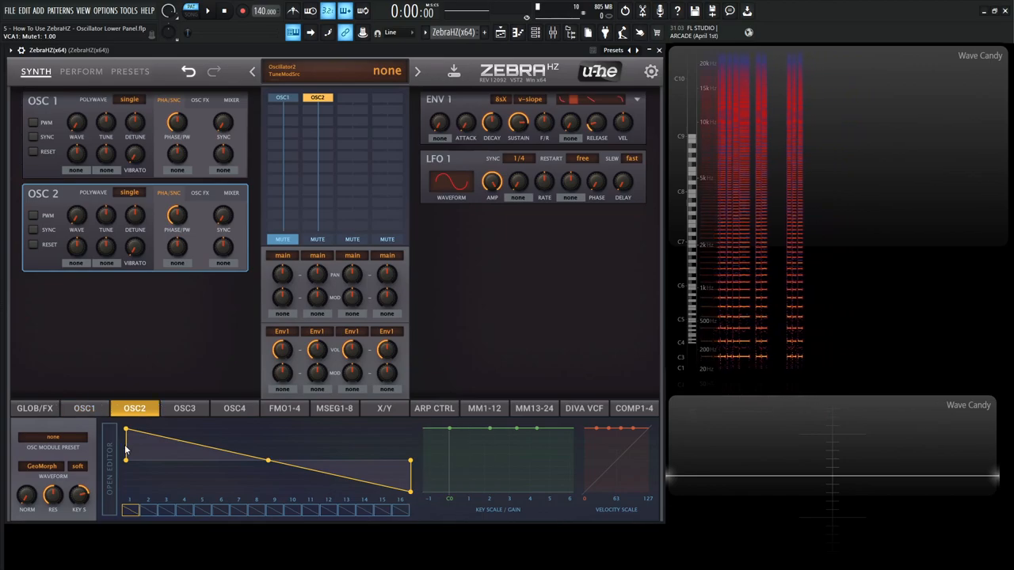
# Load the Sine Tree factory preset into Oscillator 2, then return to OSC1
pyautogui.click(52, 437)
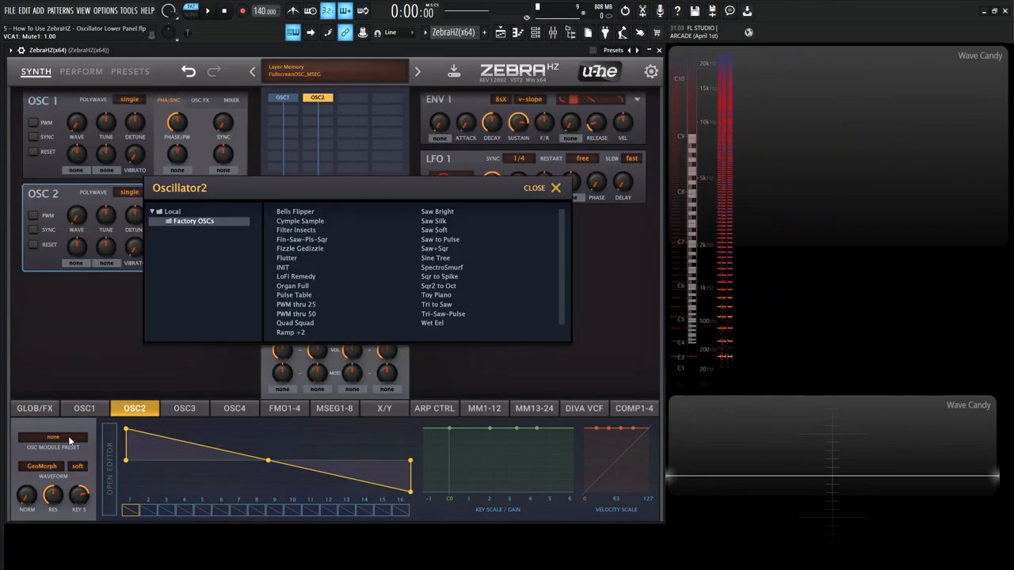
pyautogui.click(435, 257)
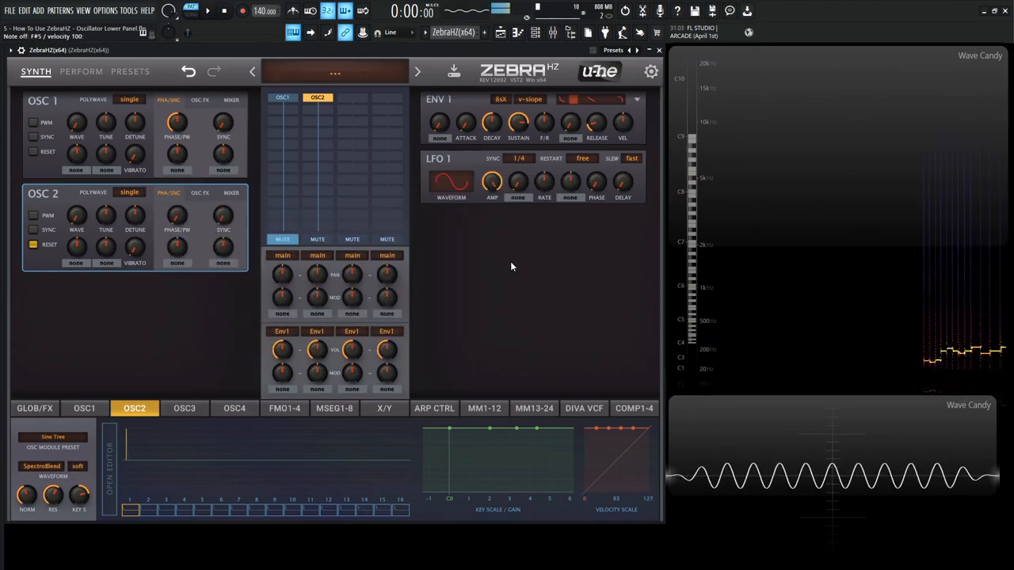
pyautogui.click(84, 409)
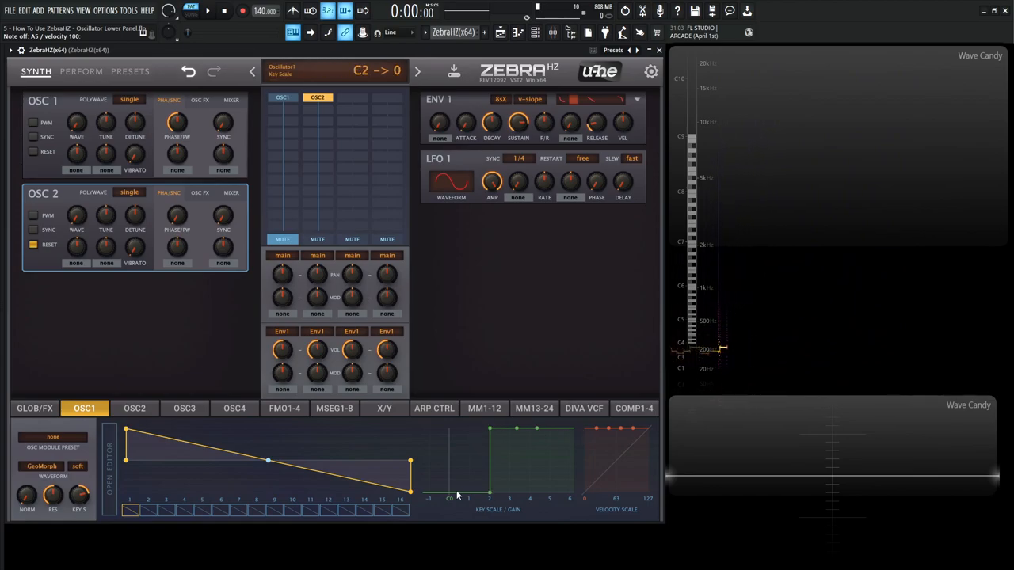
pyautogui.moveTo(474, 458)
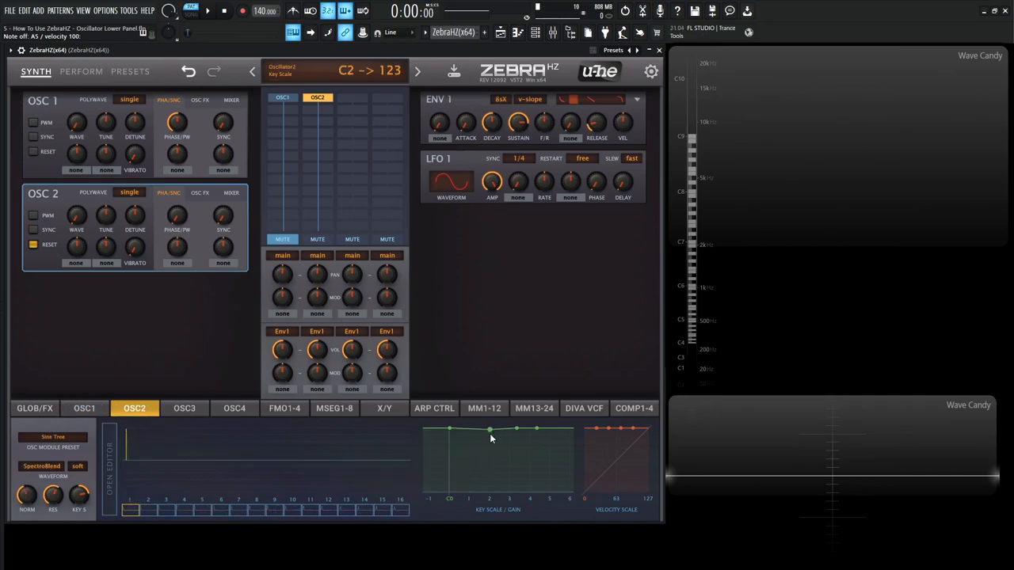
# Shape oscillator 2's Key Scale Gain curve to drop to silence at C2, then audition low notes
pyautogui.moveTo(516, 427); pyautogui.dragTo(491, 493)
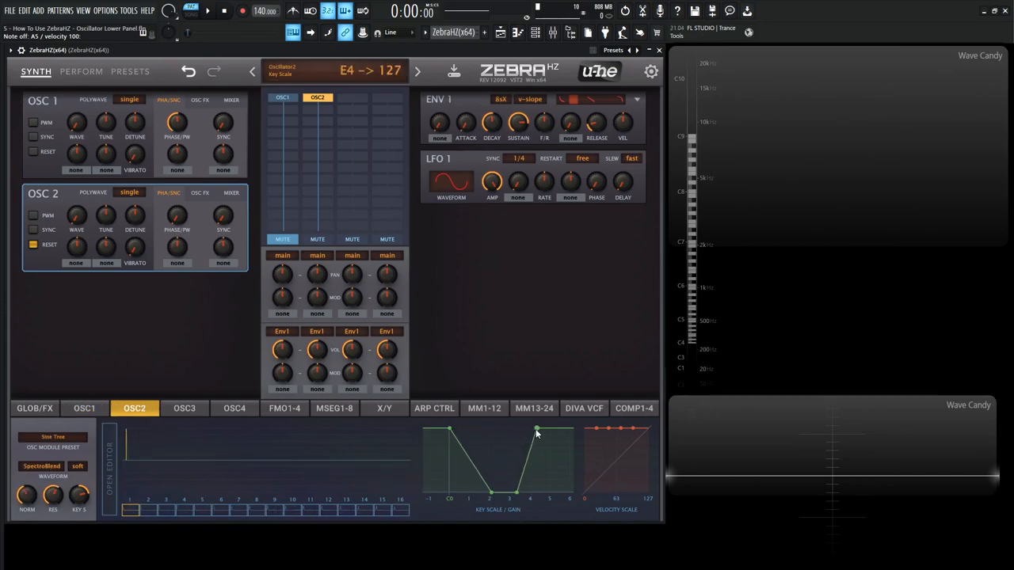
pyautogui.moveTo(537, 431); pyautogui.dragTo(474, 431)
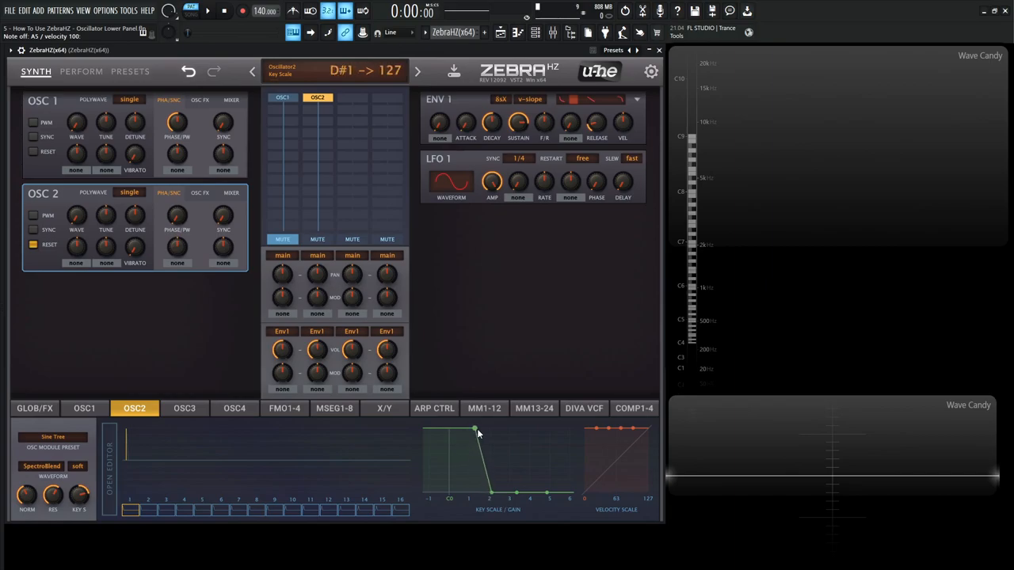
pyautogui.moveTo(474, 430); pyautogui.dragTo(492, 430)
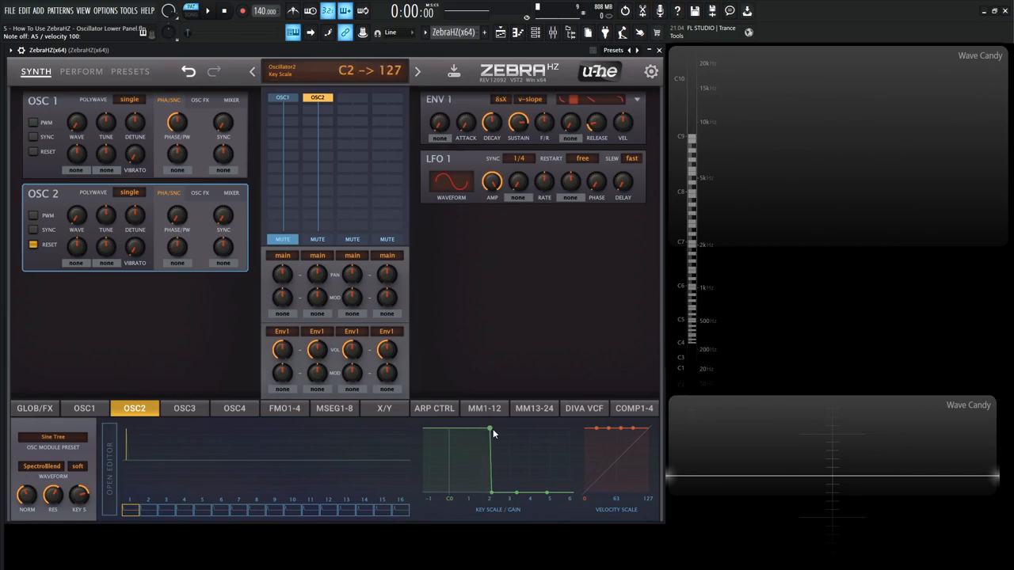
pyautogui.moveTo(491, 431); pyautogui.dragTo(491, 495)
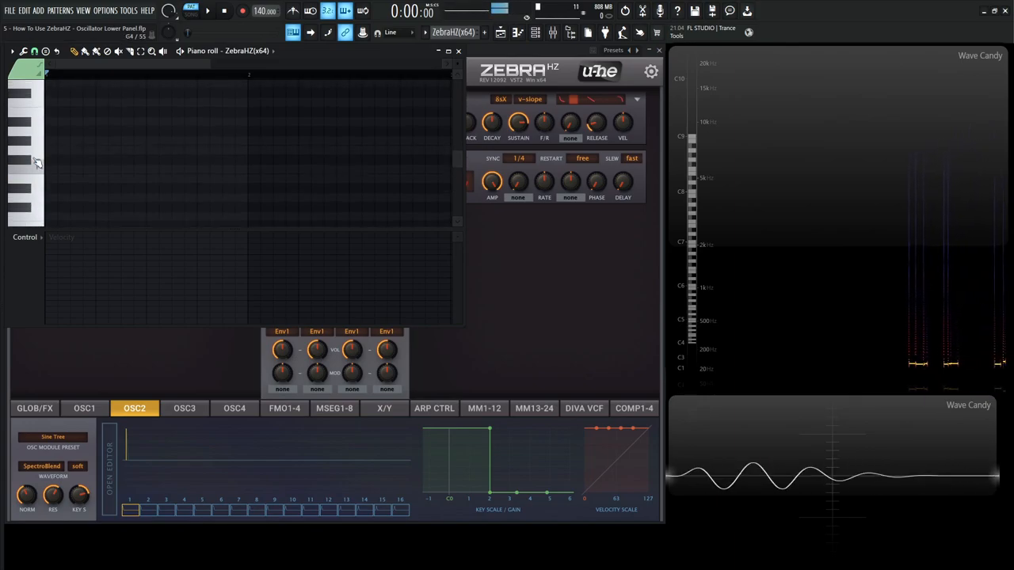
pyautogui.click(24, 133)
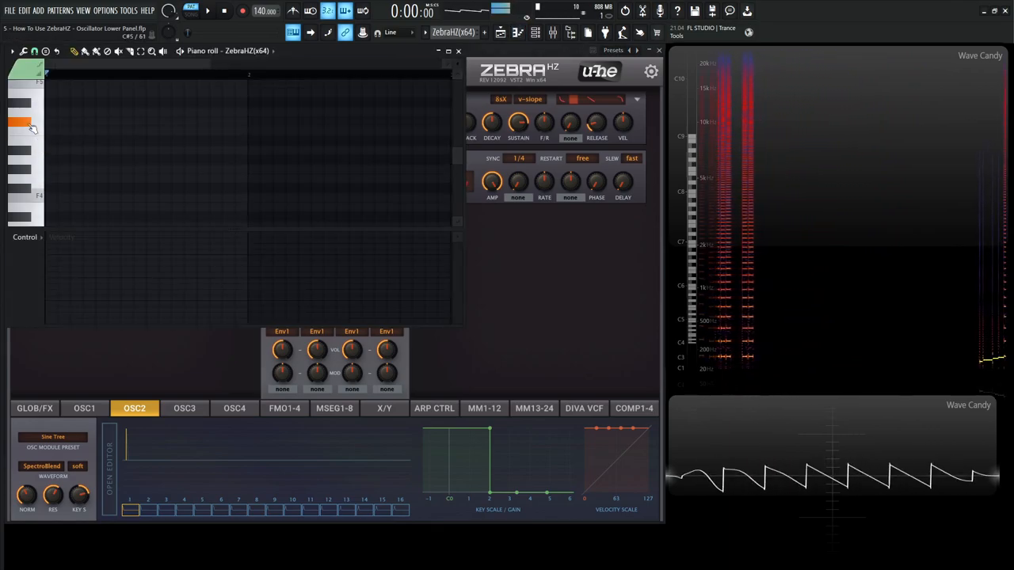
# Leave the piano roll and remove oscillator 2 from the Zebra patch
pyautogui.click(23, 124)
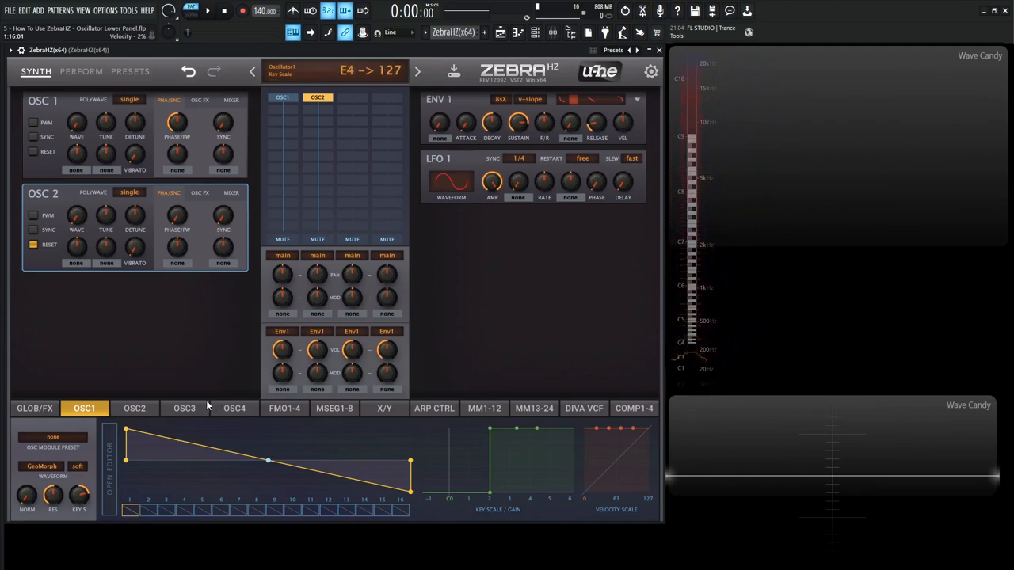
pyautogui.click(133, 409)
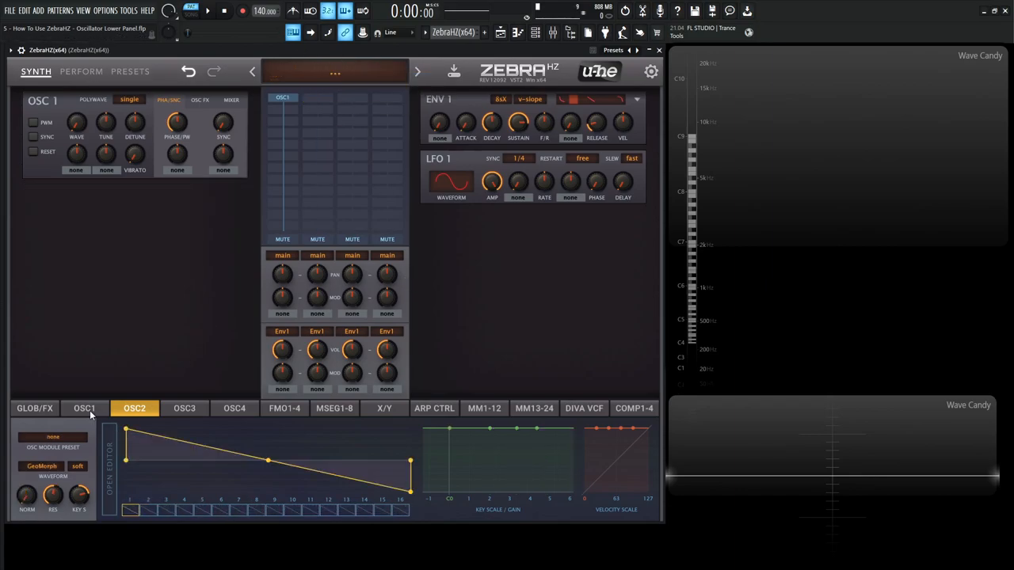
# Show oscillator 1, draw a test note in the piano roll and return to the synth panel
pyautogui.click(84, 409)
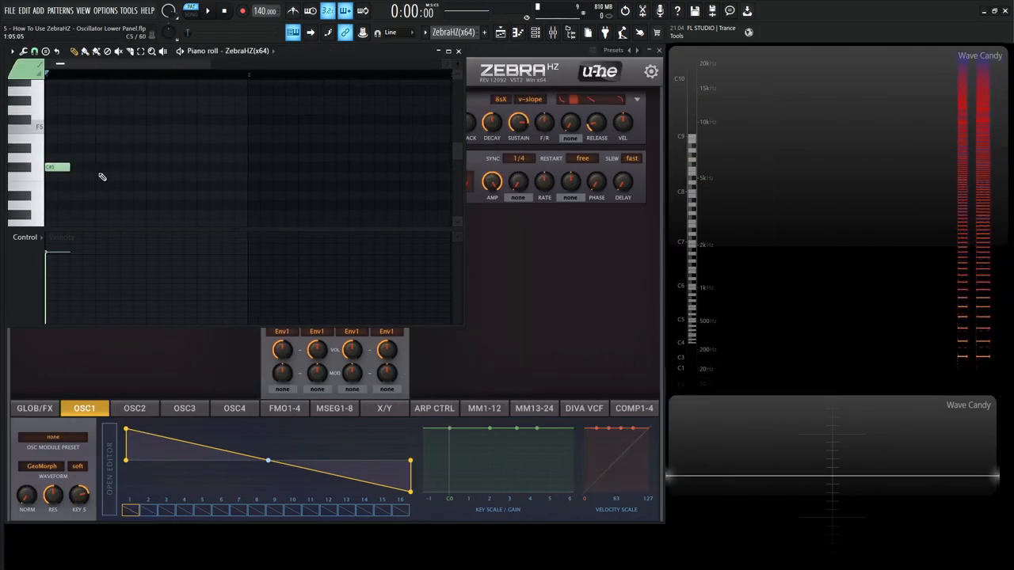
pyautogui.click(146, 167)
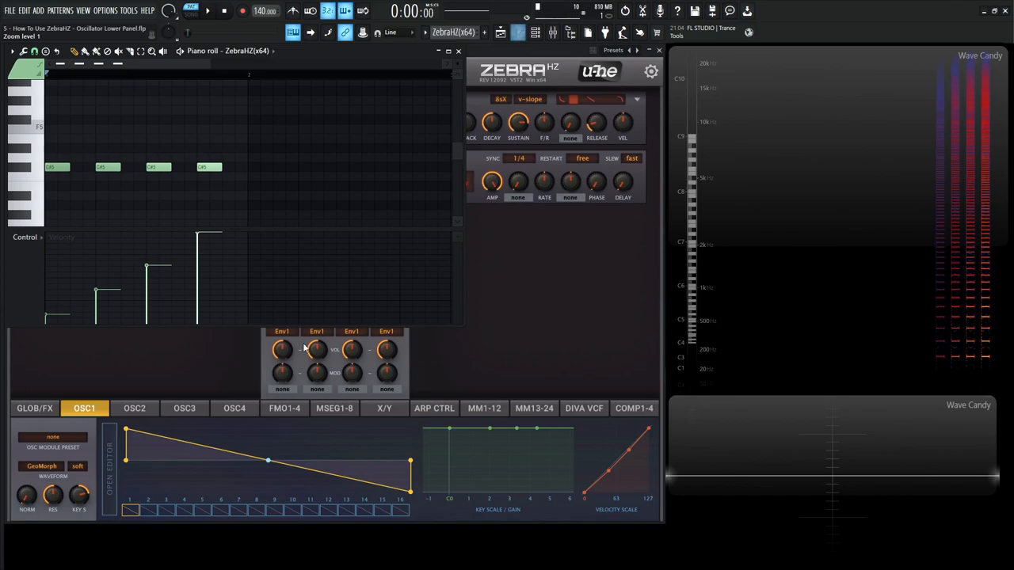
pyautogui.click(207, 10)
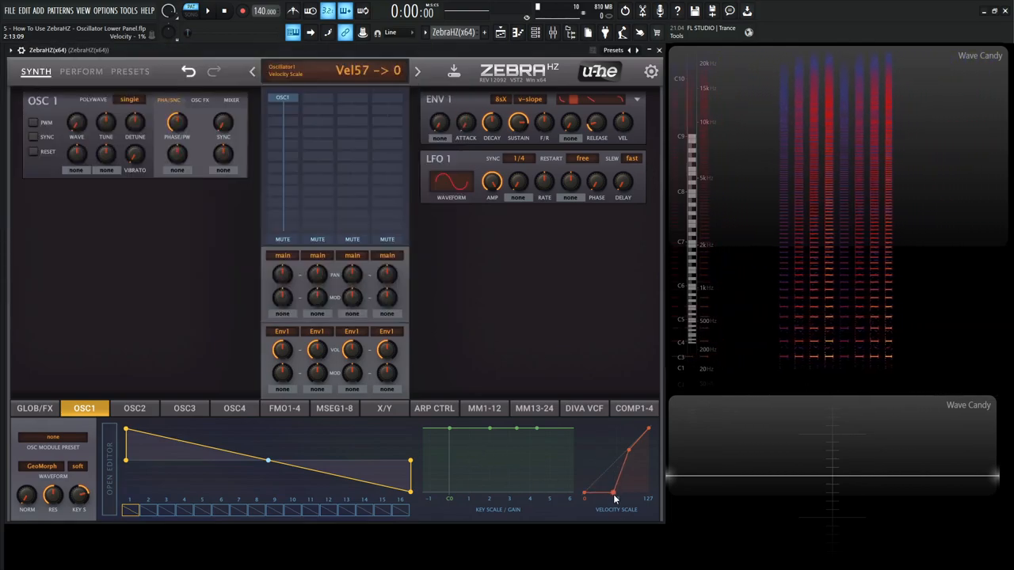
# Shape oscillator 1's Velocity Scale so velocity 60 stays at 0 and velocity 88 reaches 84
pyautogui.moveTo(615, 495); pyautogui.dragTo(615, 491)
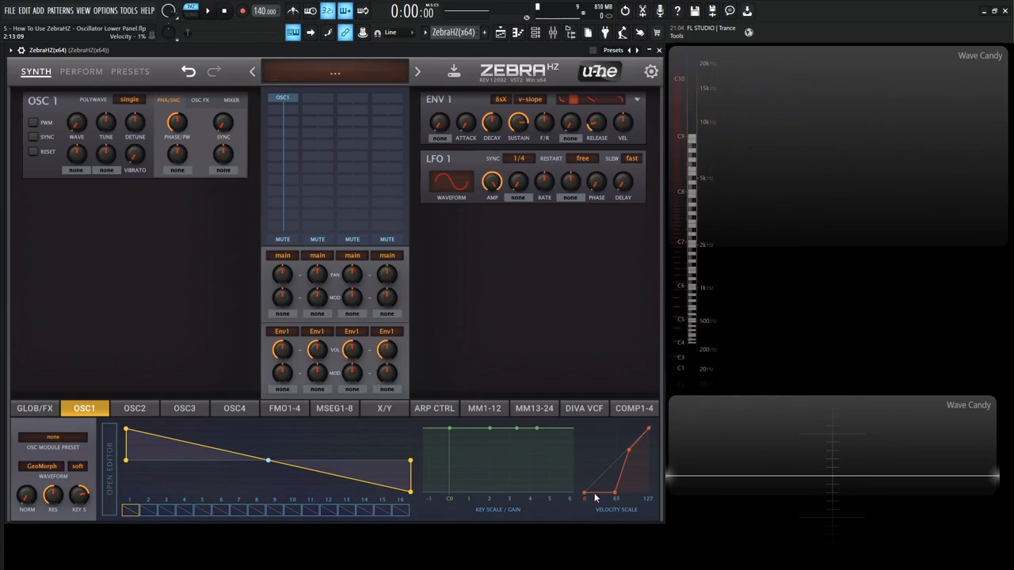
pyautogui.moveTo(595, 497); pyautogui.dragTo(622, 485)
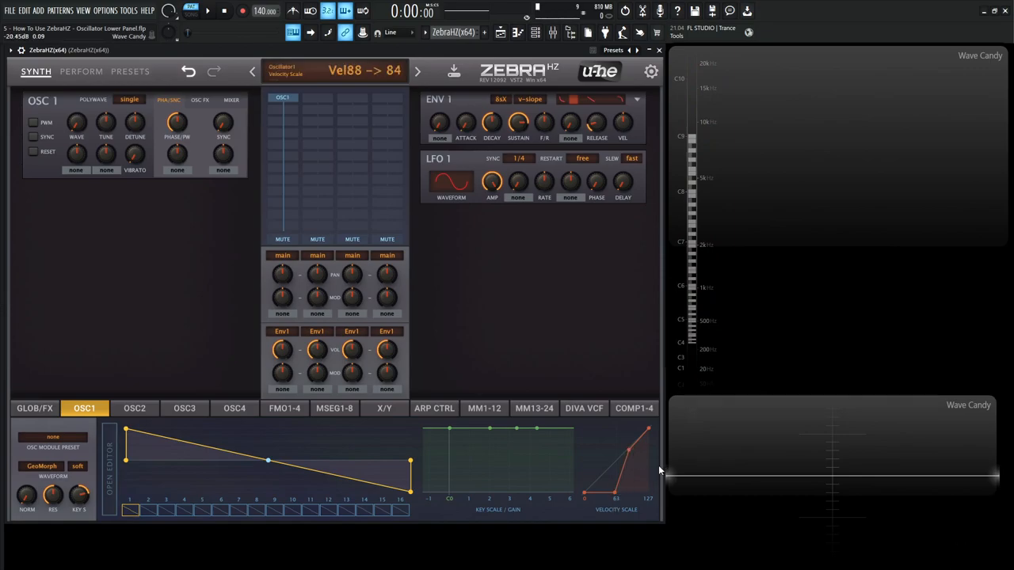
pyautogui.moveTo(650, 431); pyautogui.dragTo(626, 452)
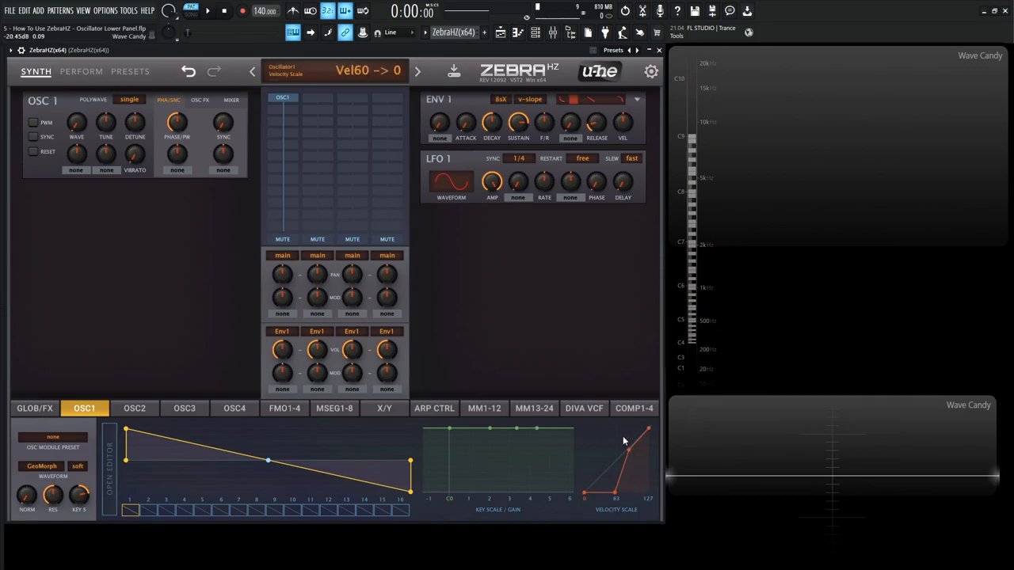
pyautogui.moveTo(627, 450); pyautogui.dragTo(626, 451)
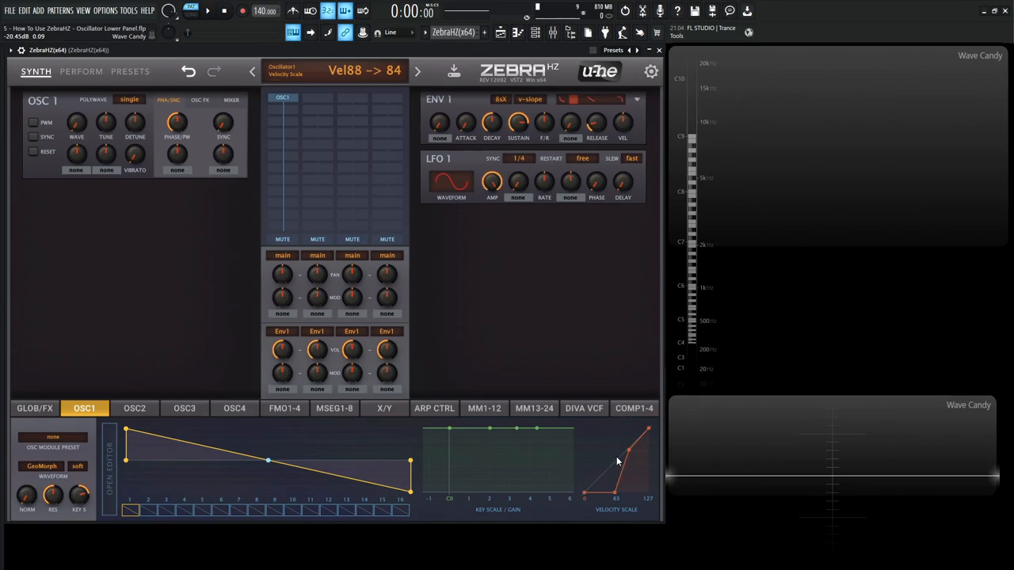
pyautogui.moveTo(618, 456); pyautogui.dragTo(587, 498)
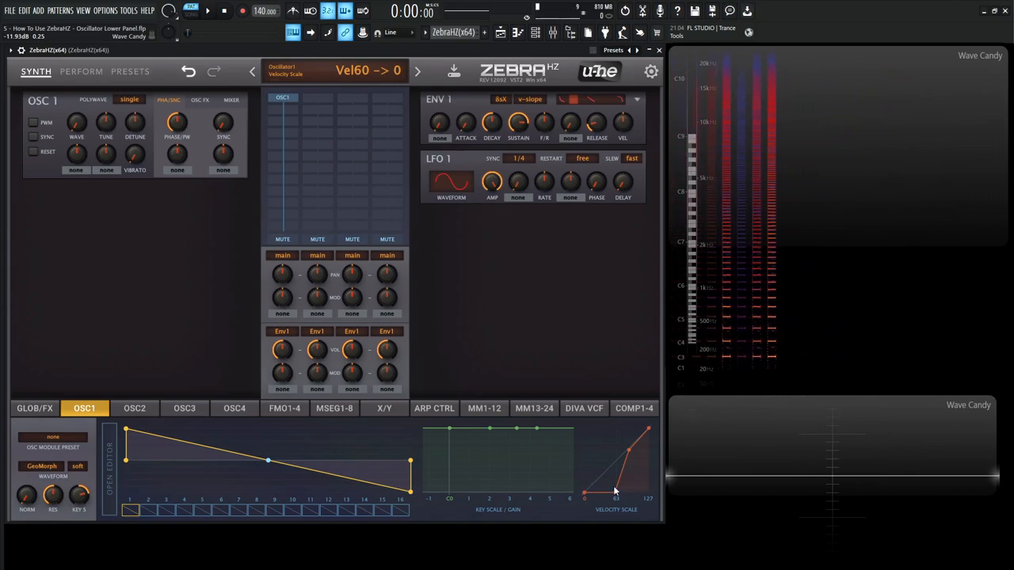
pyautogui.moveTo(617, 491); pyautogui.dragTo(589, 473)
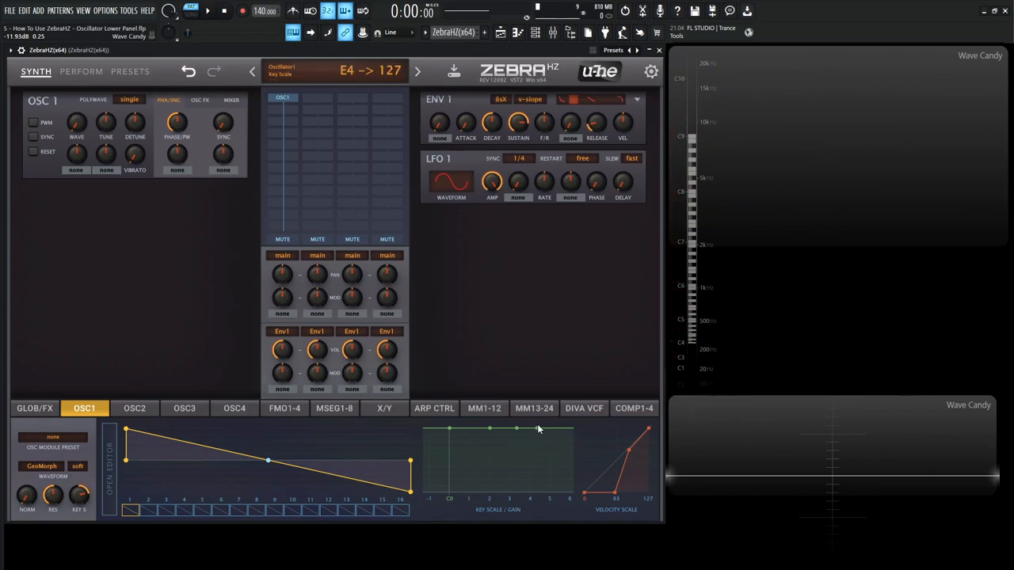
pyautogui.moveTo(511, 409)
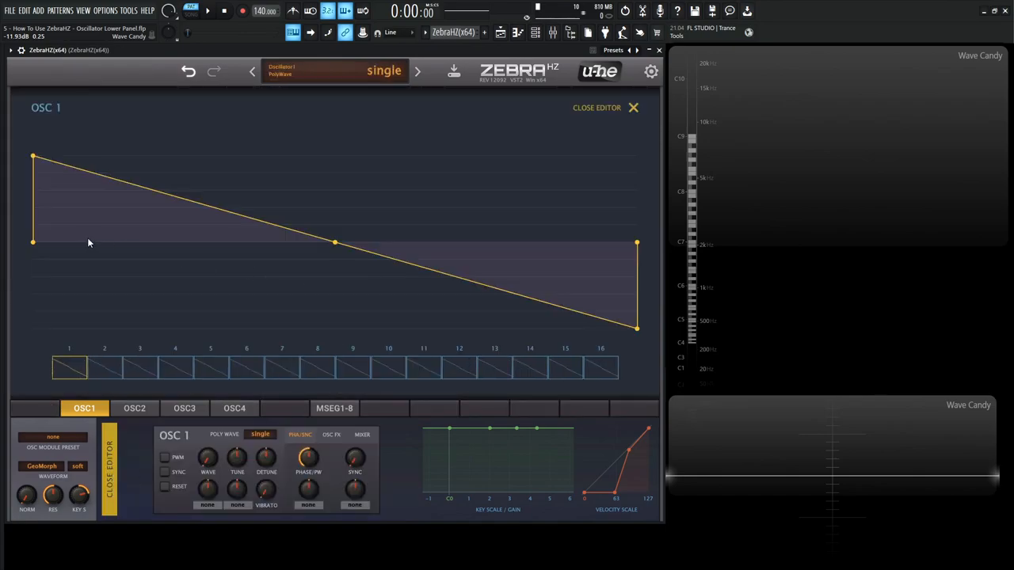
# Keep GeoMorph as oscillator 1's waveform type and select wavetable frame 4
pyautogui.click(41, 466)
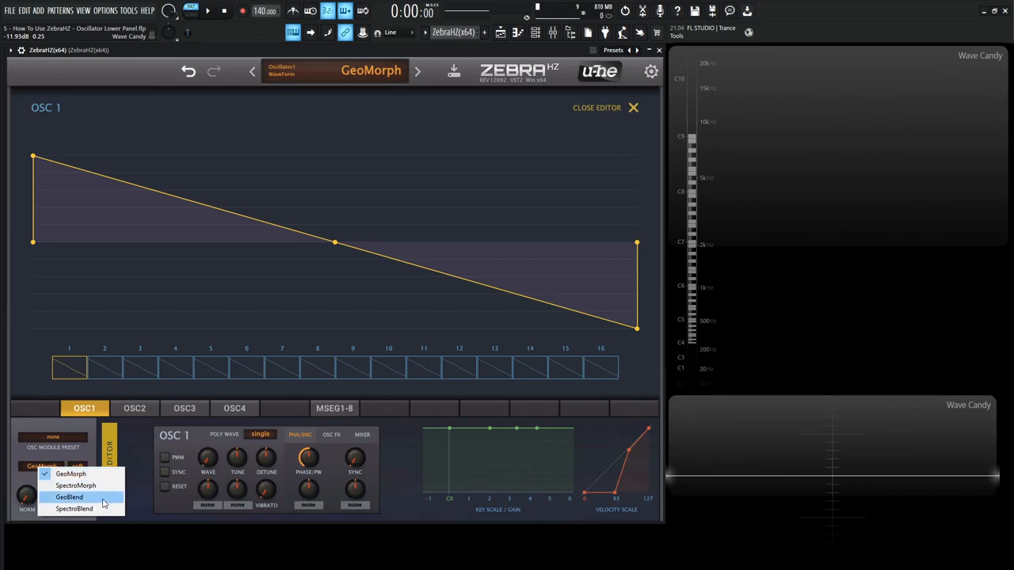
pyautogui.click(70, 474)
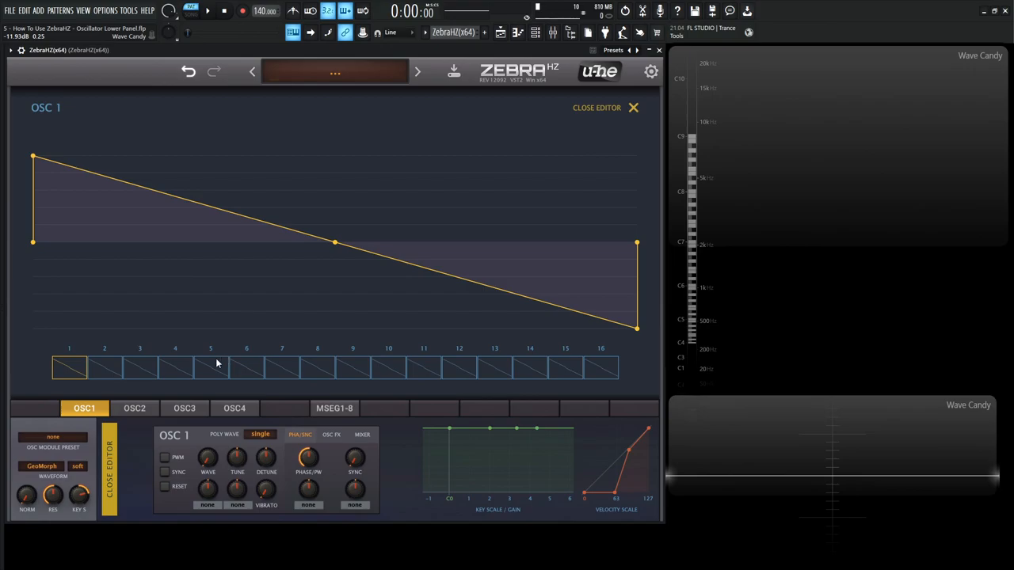
pyautogui.click(174, 368)
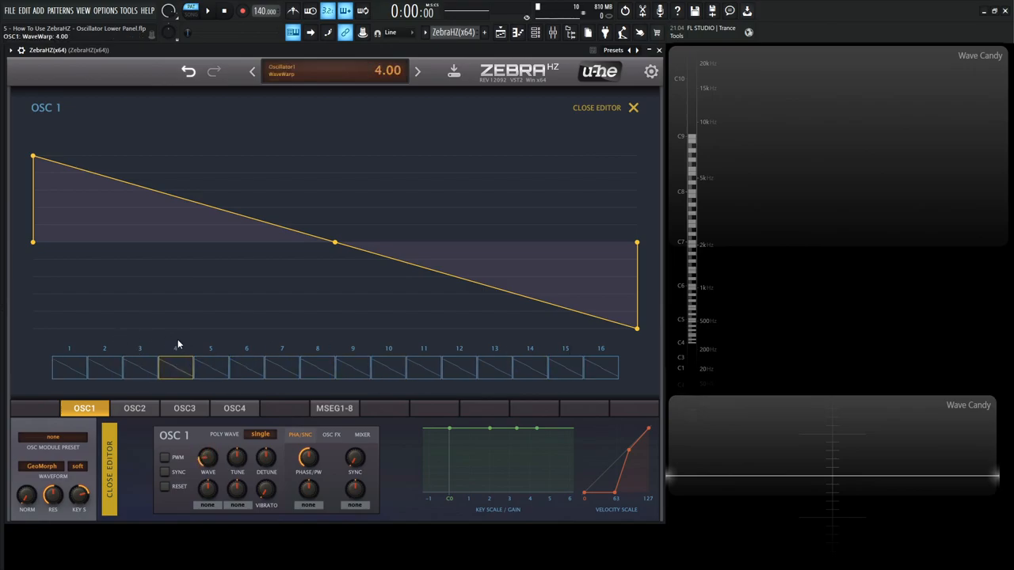